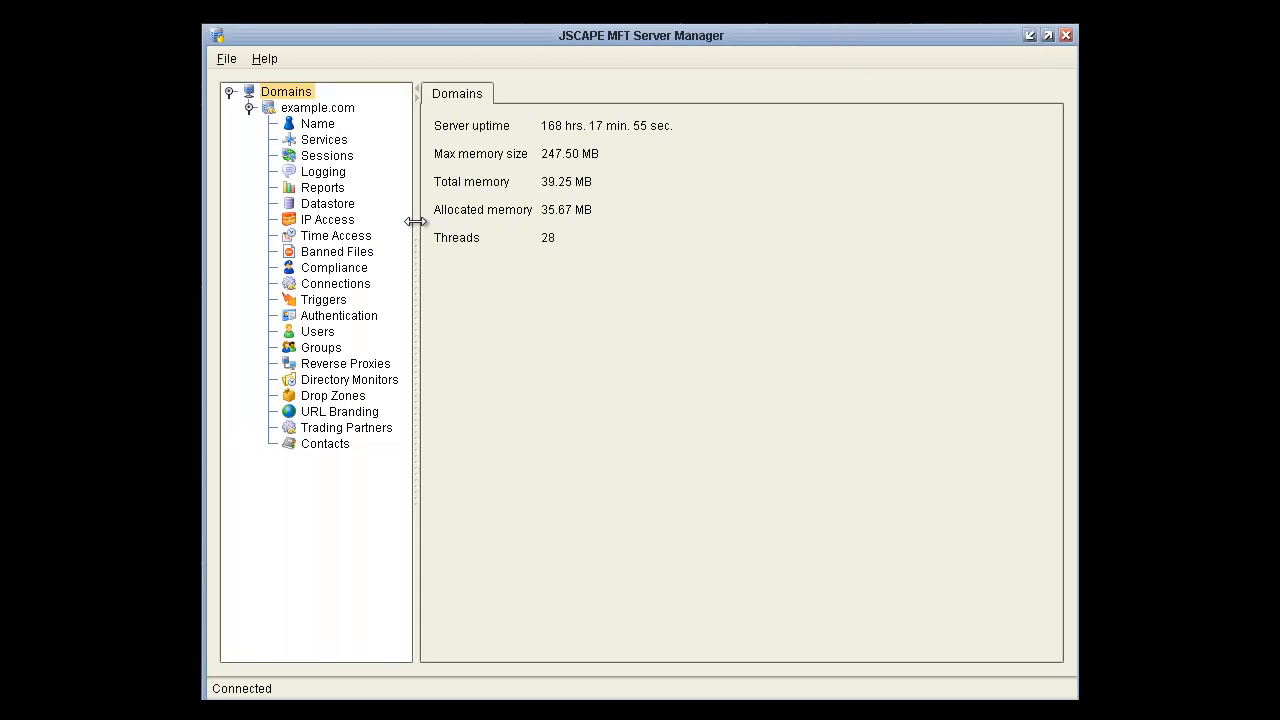
# Show the Triggers settings for the example.com domain.
pyautogui.click(324, 300)
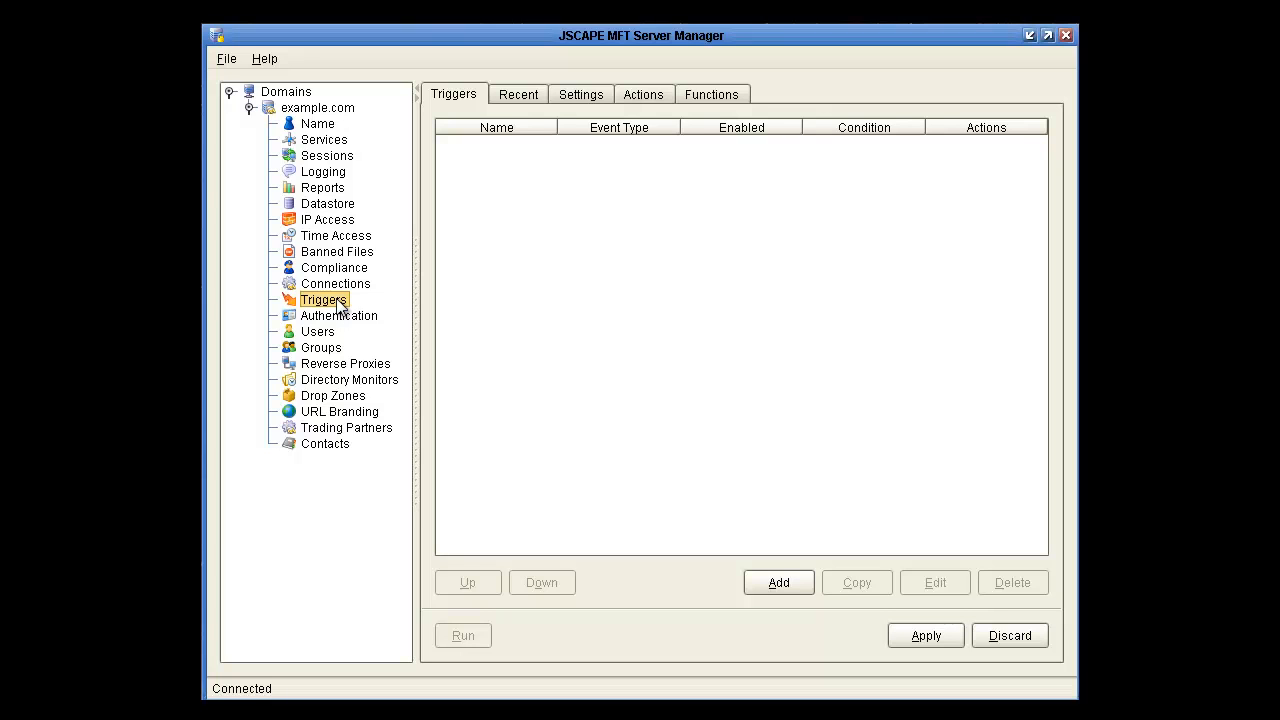
pyautogui.moveTo(748, 556)
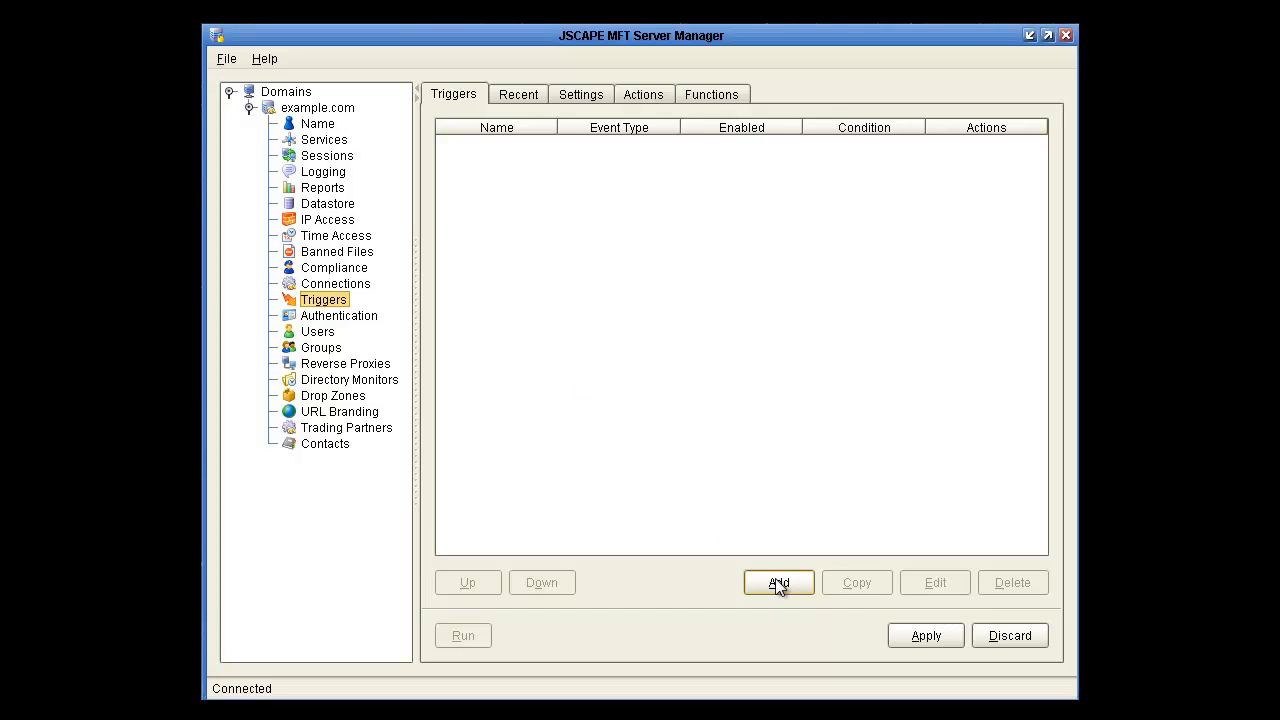
# Add a trigger named 'Send email after file upload by jsmith' on the File Upload event.
pyautogui.click(778, 582)
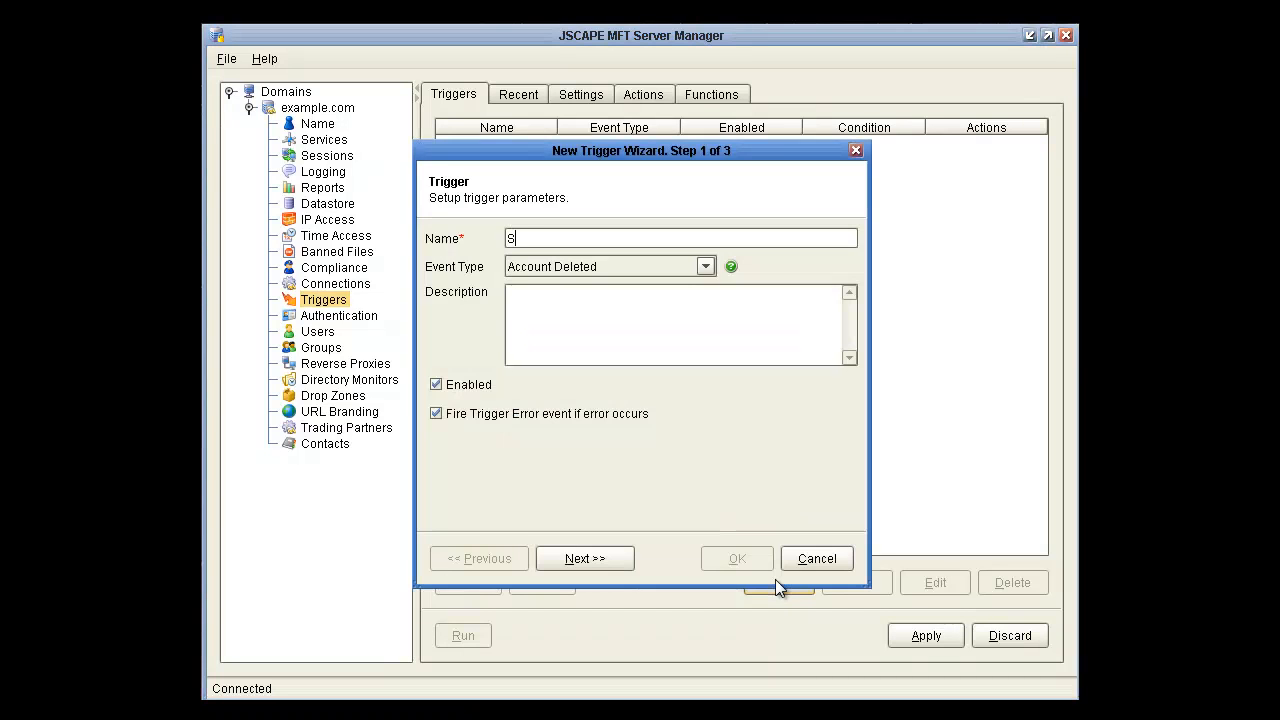
pyautogui.write('end email a')
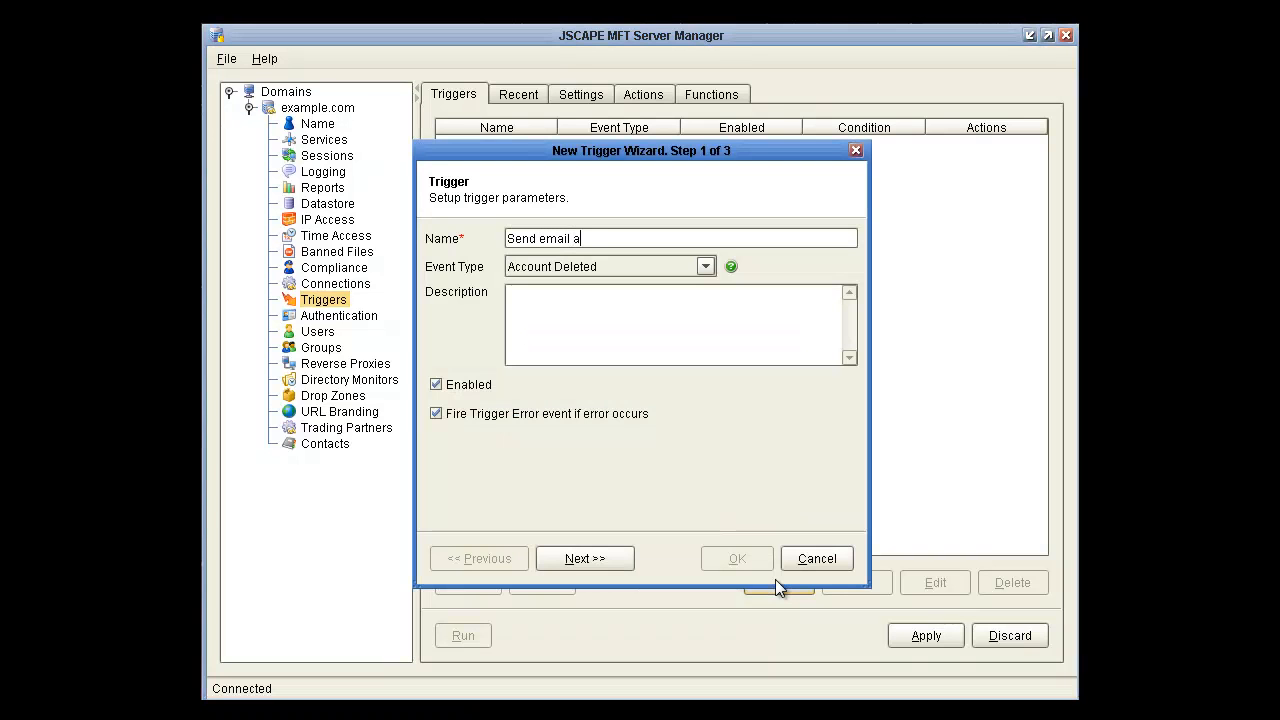
pyautogui.write('fter file u')
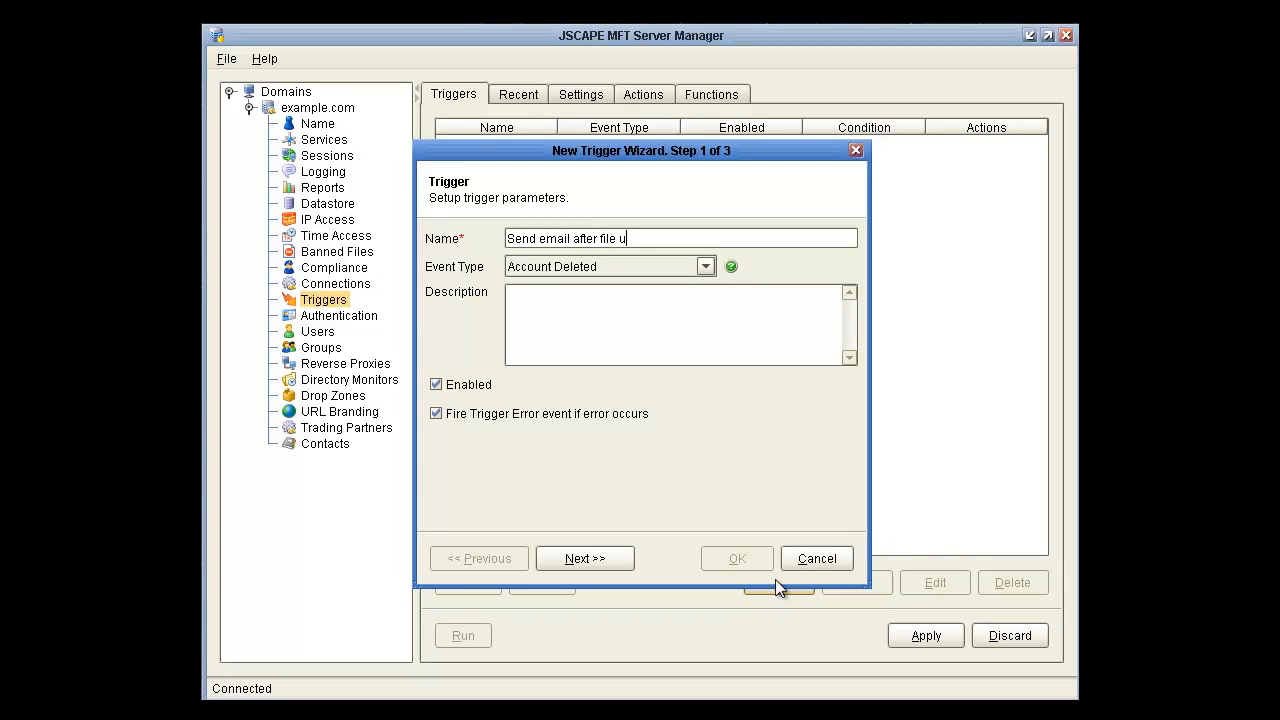
pyautogui.write('pload by')
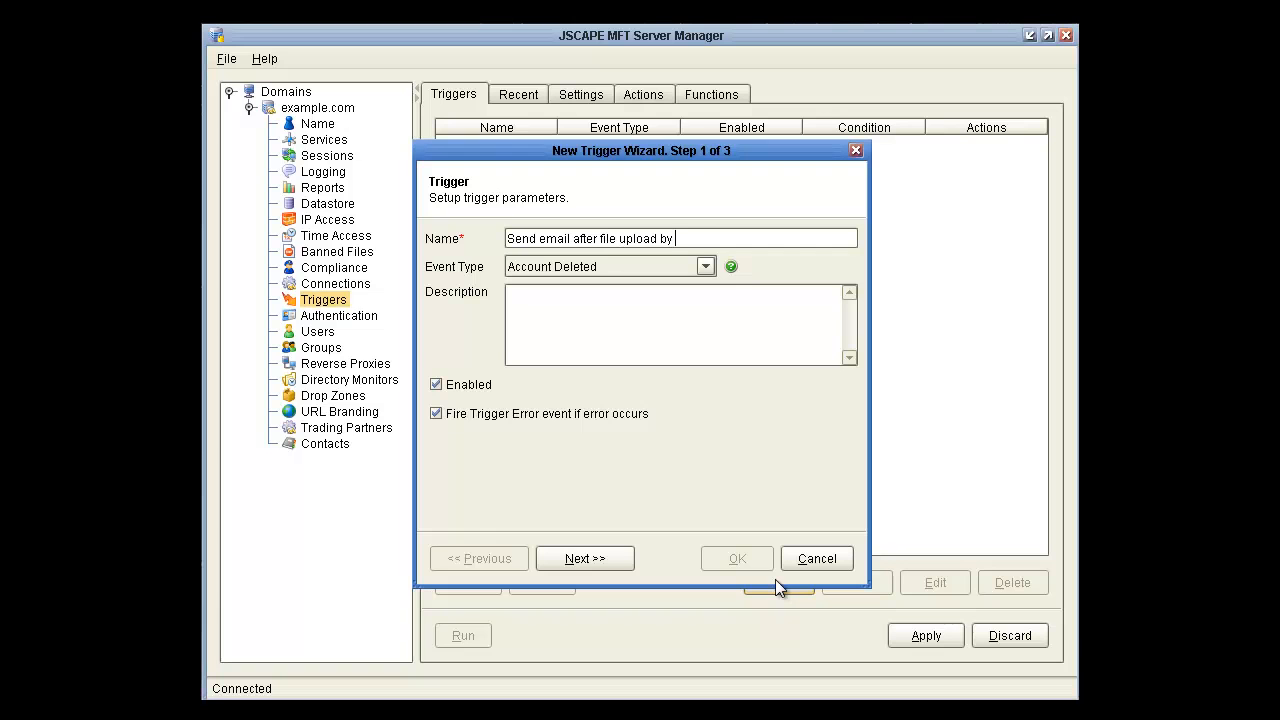
pyautogui.write('jsmith')
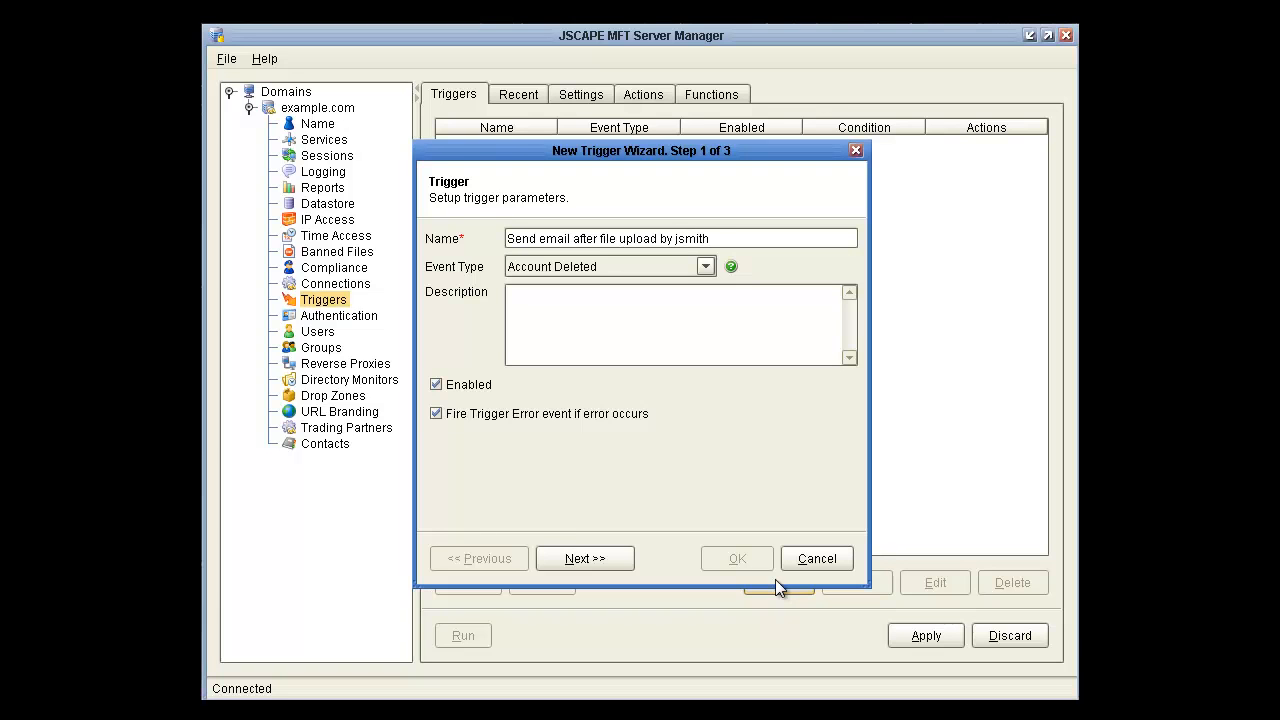
pyautogui.click(704, 266)
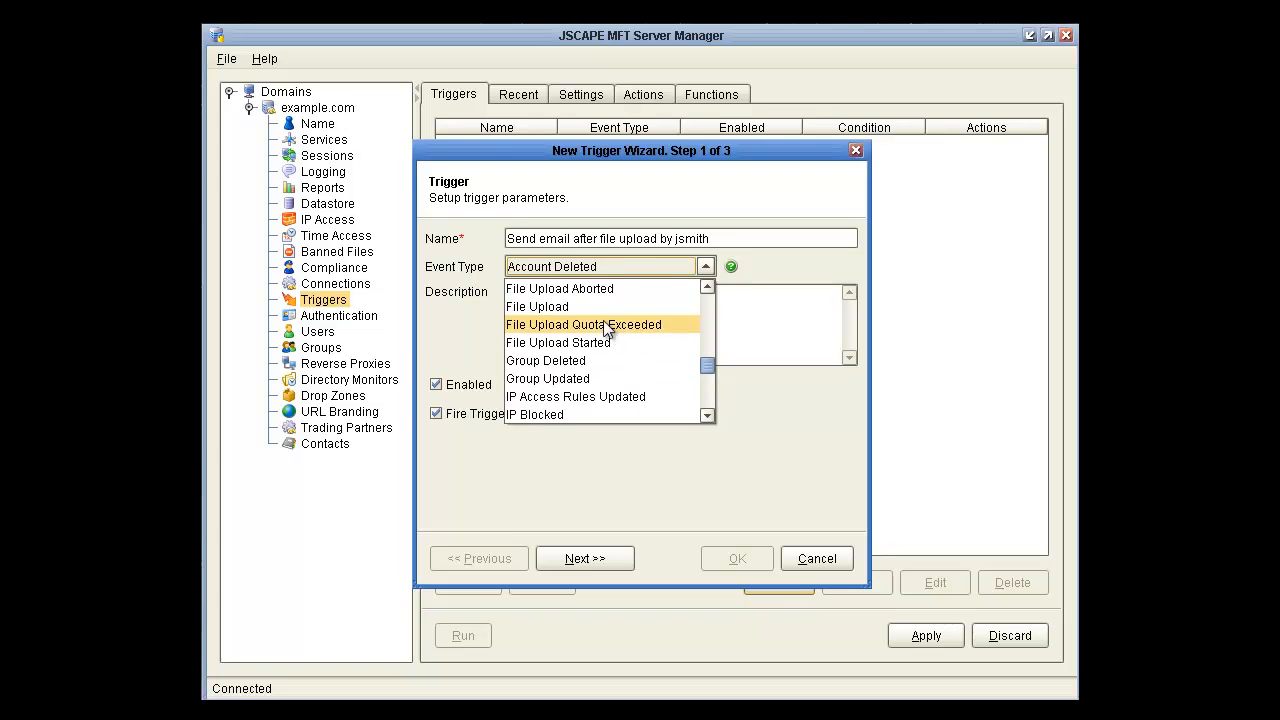
pyautogui.click(536, 308)
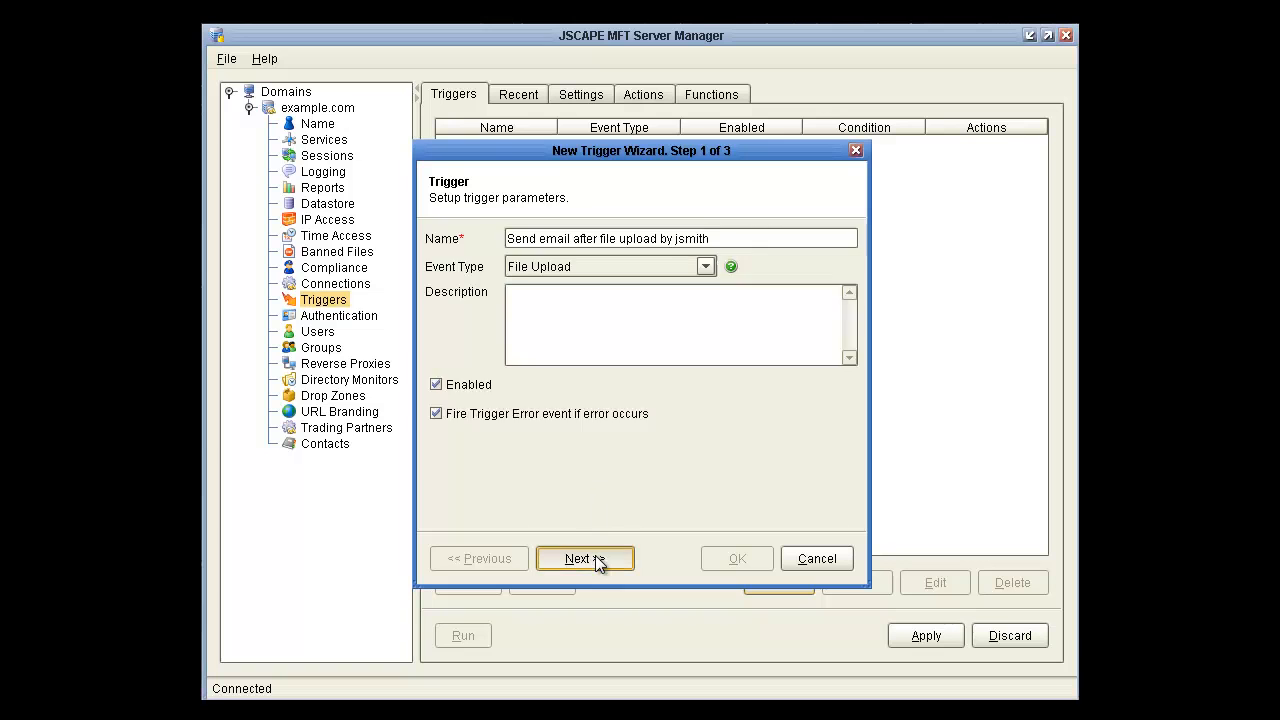
# Build the trigger condition Username = "jsmith" from the Username variable, = operator and a string constant.
pyautogui.click(584, 558)
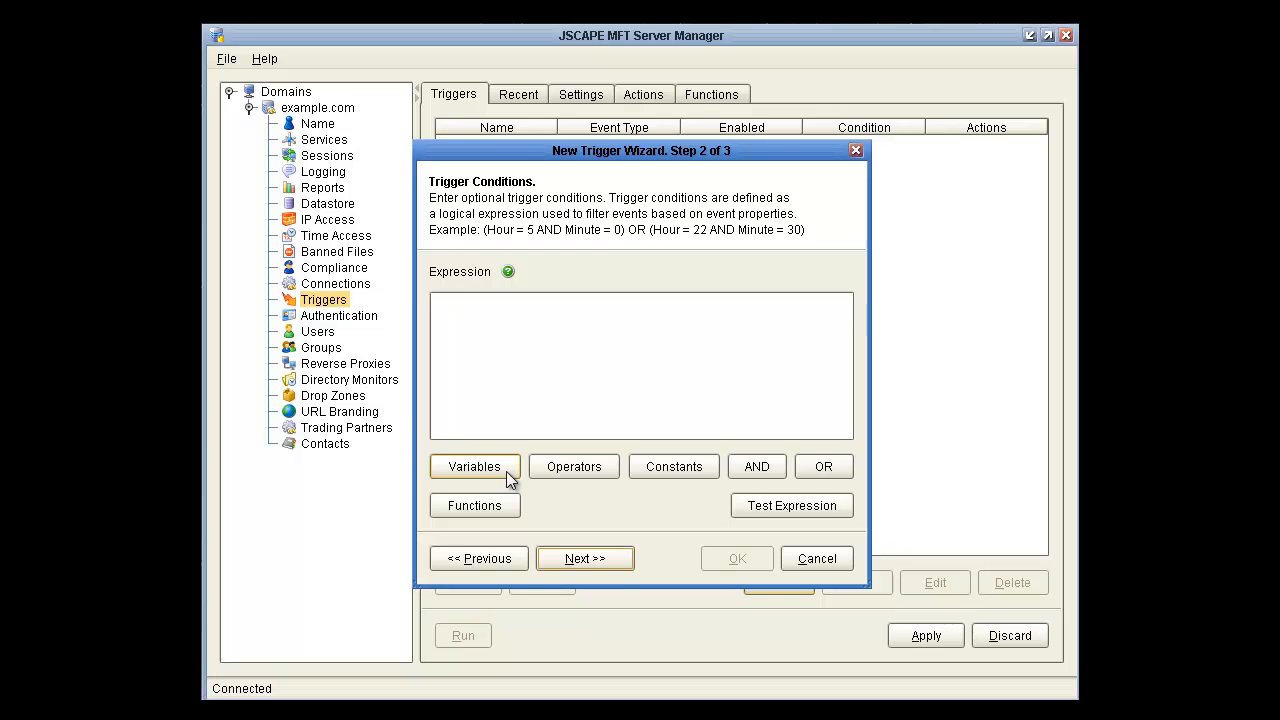
pyautogui.click(474, 466)
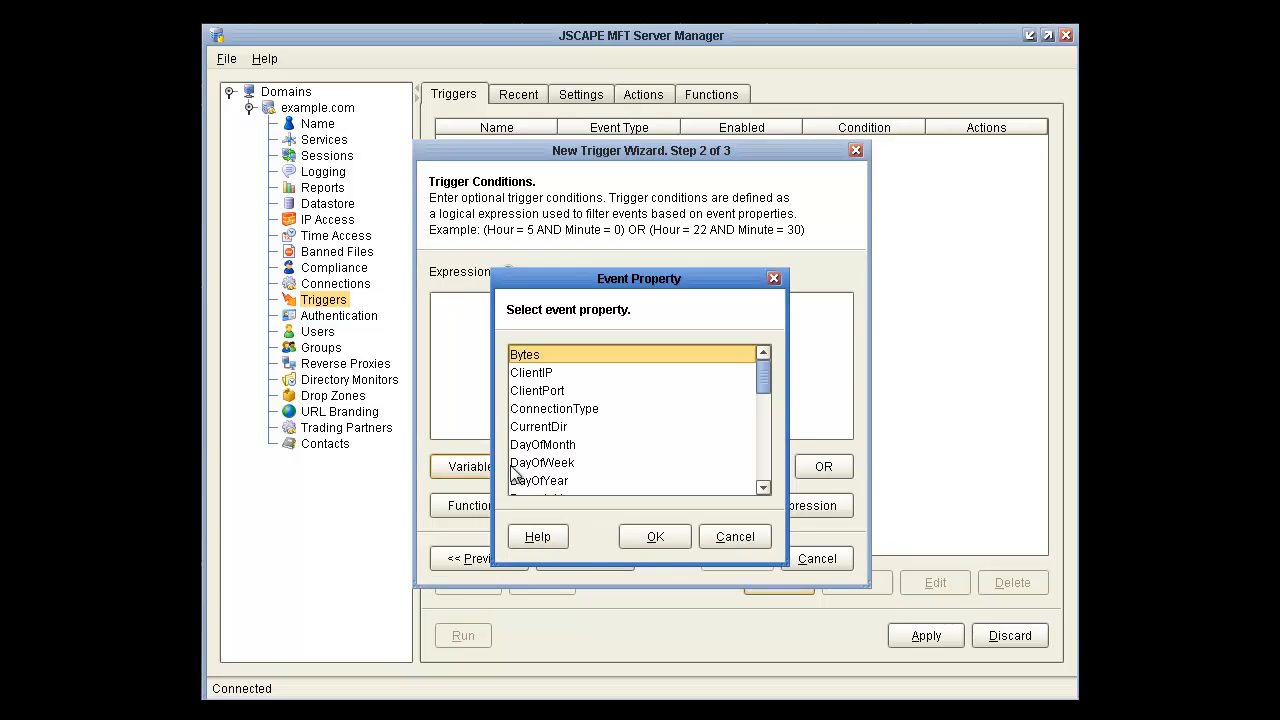
pyautogui.scroll(-3)
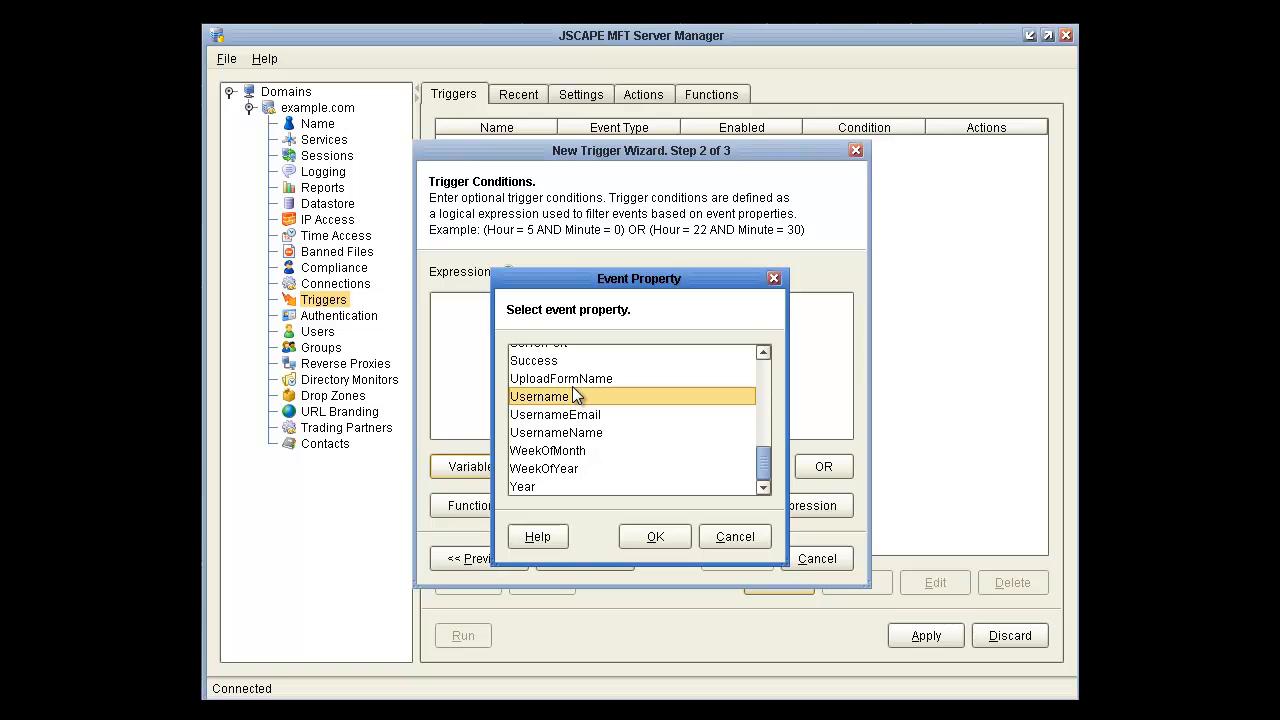
pyautogui.click(654, 536)
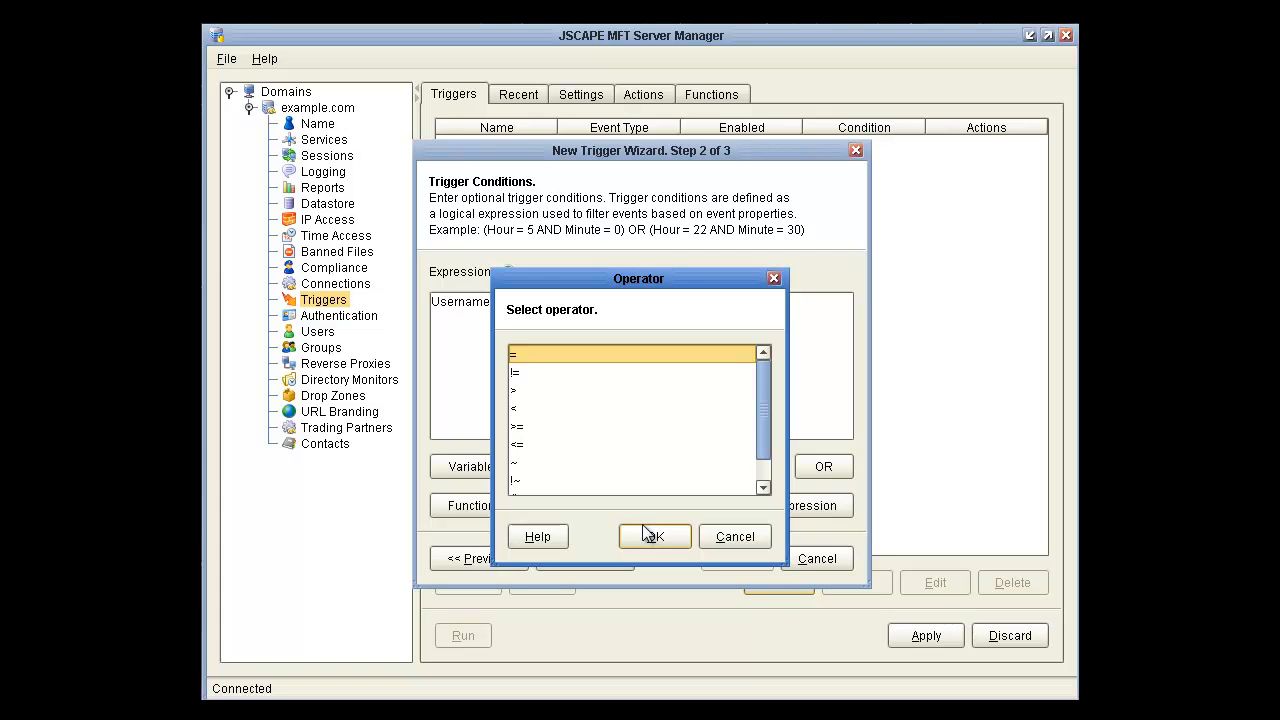
pyautogui.click(654, 536)
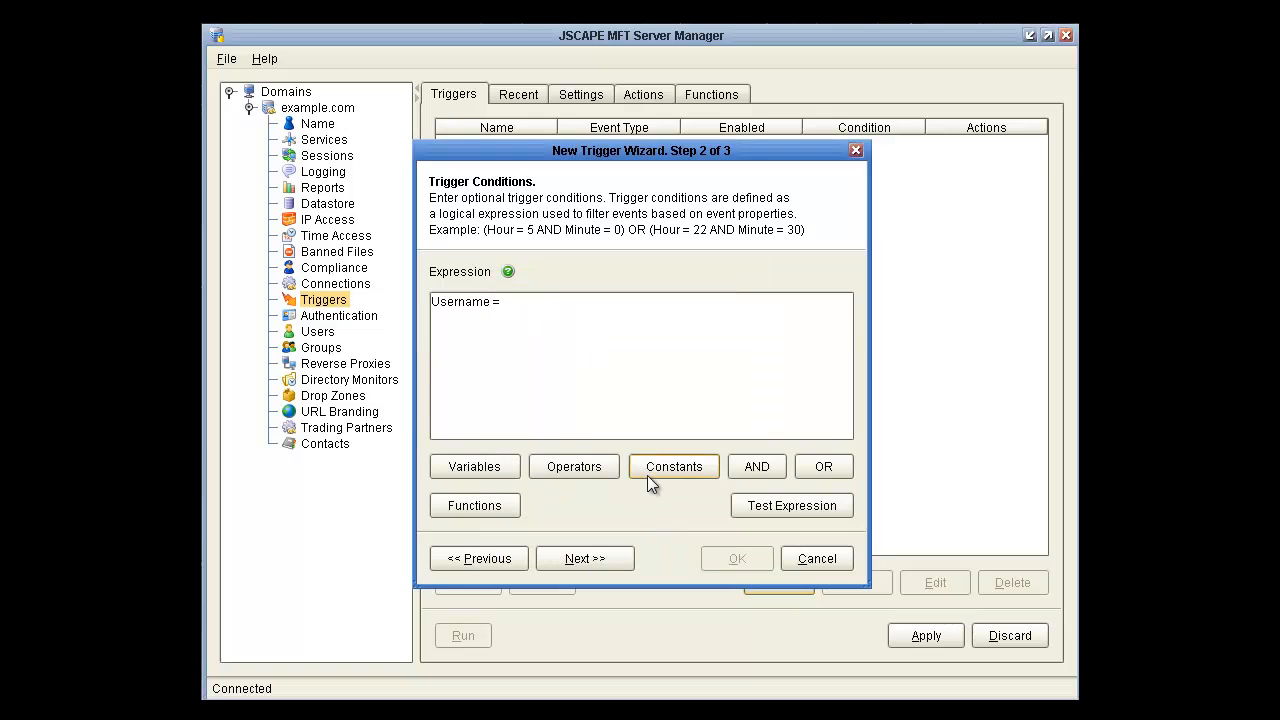
pyautogui.click(672, 466)
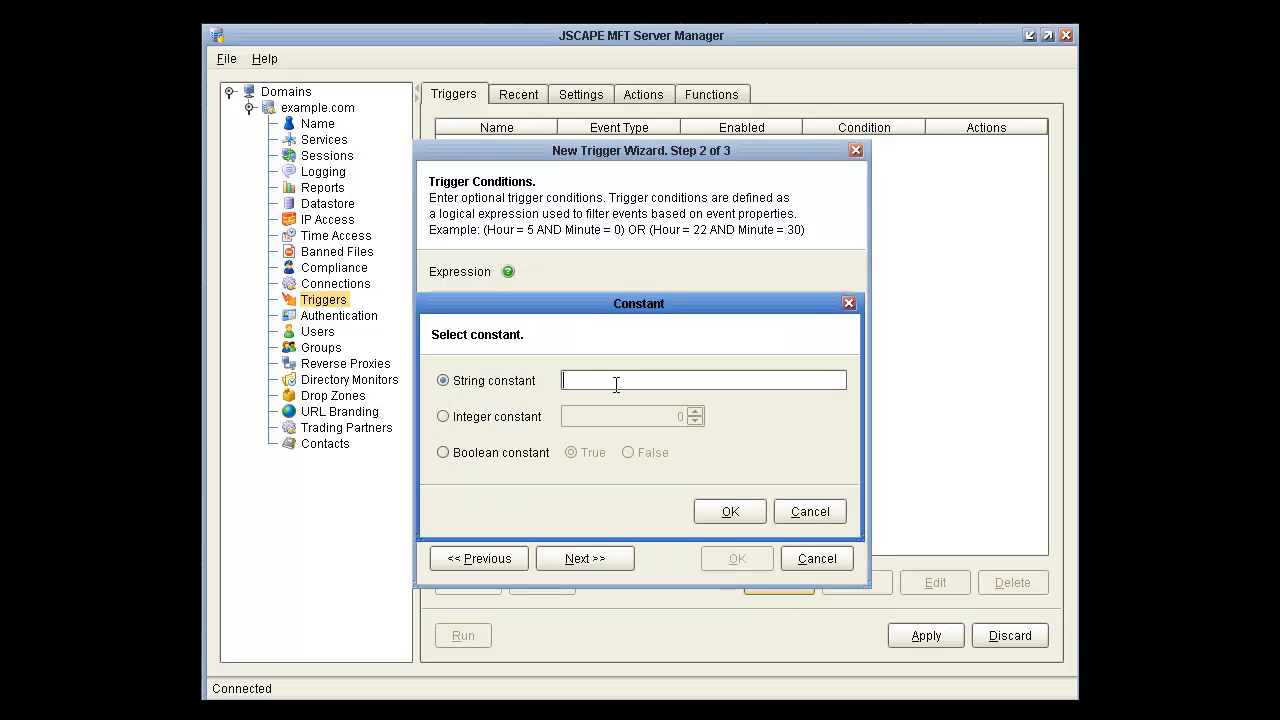
pyautogui.write('js')
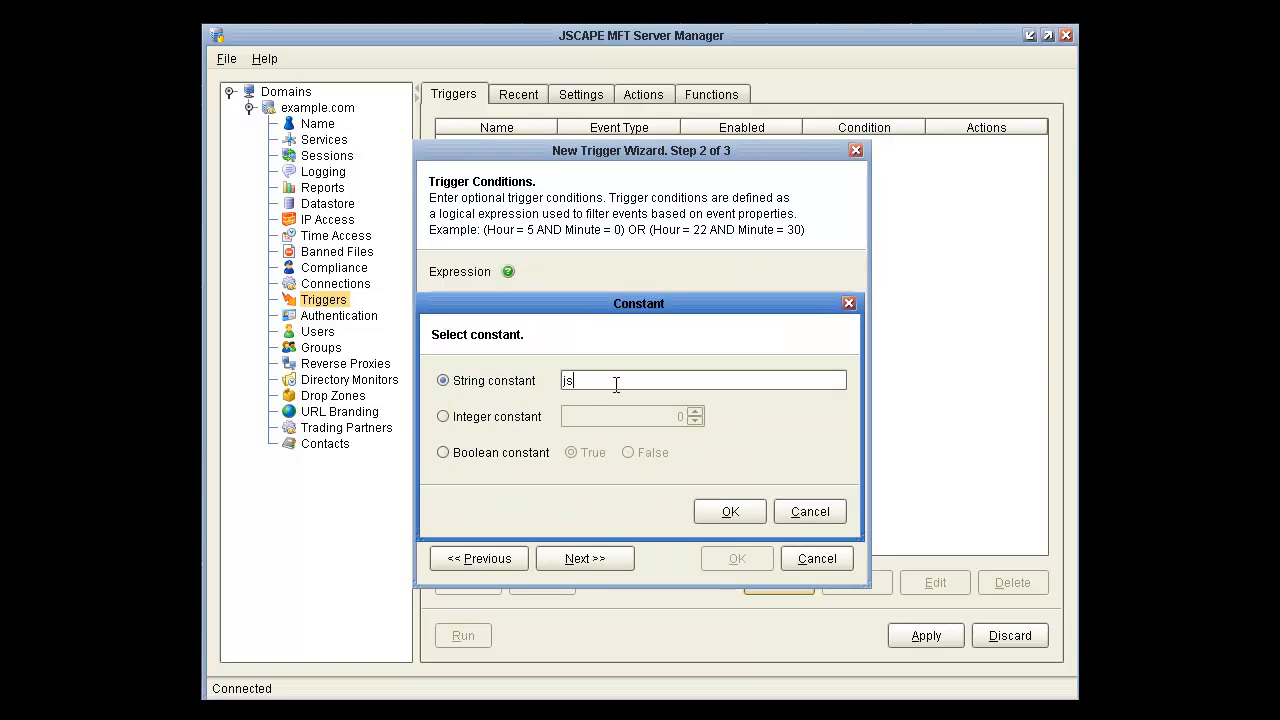
pyautogui.write('mith')
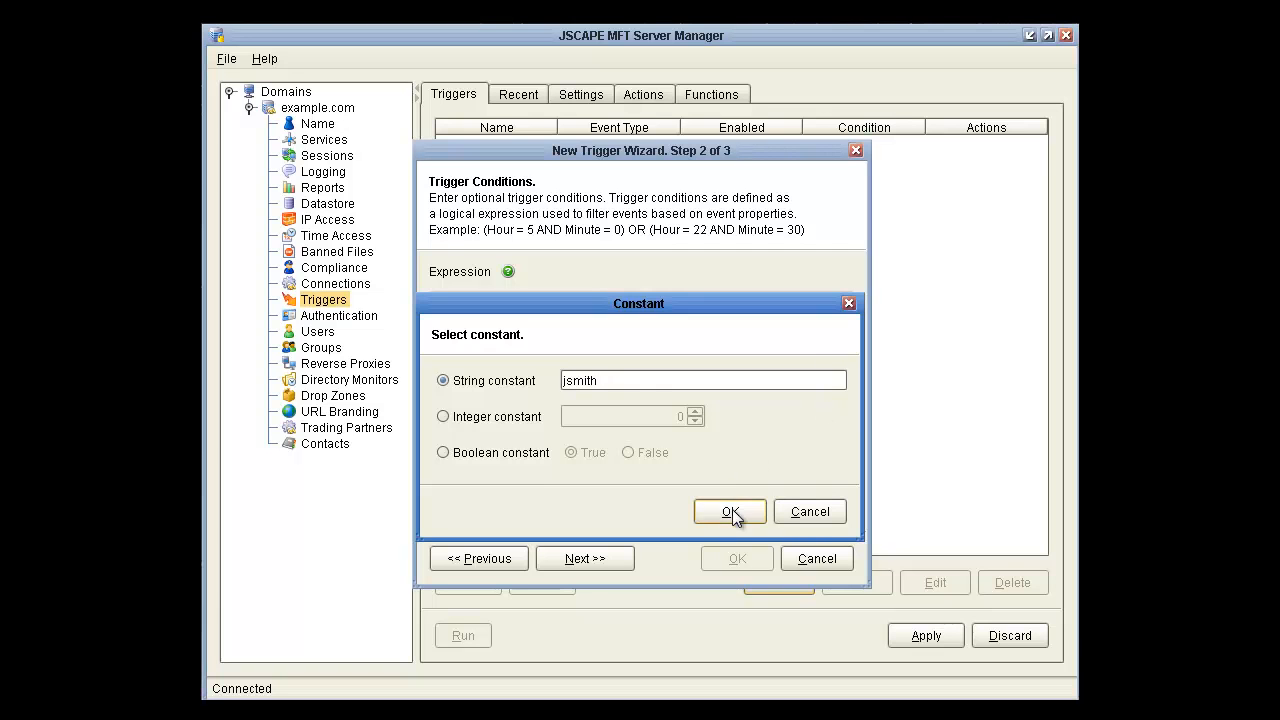
pyautogui.click(728, 512)
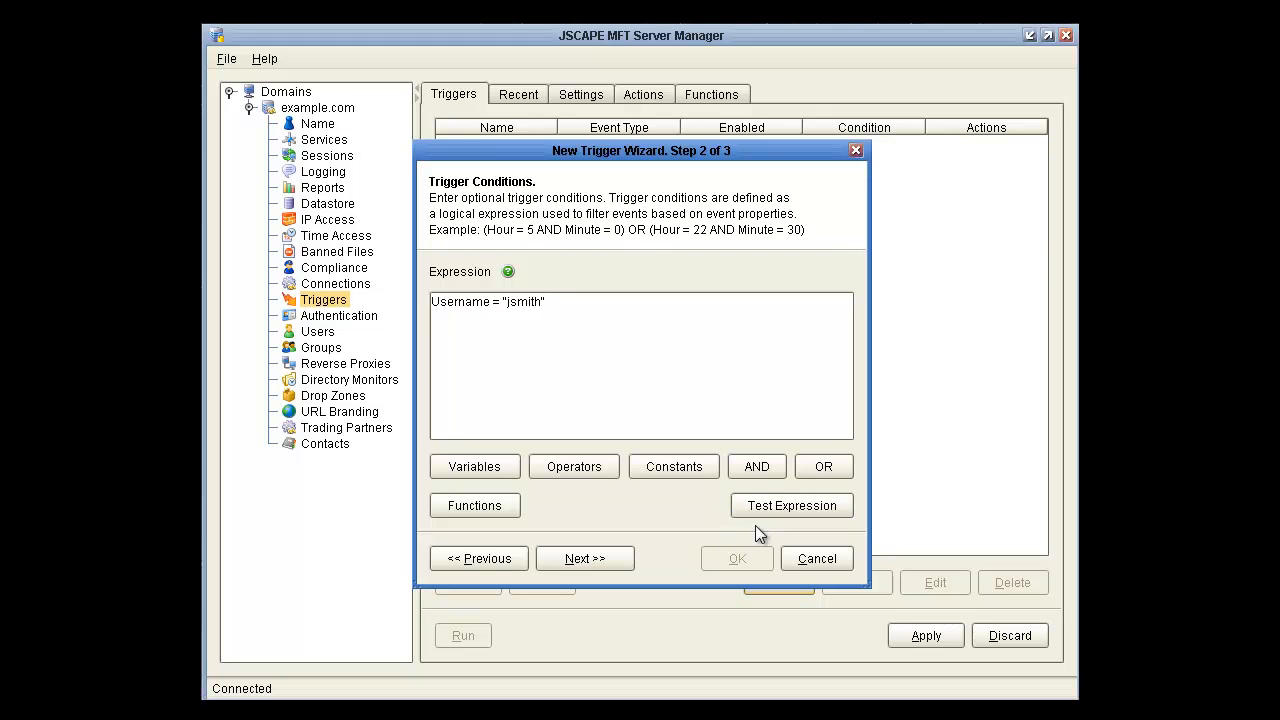
pyautogui.moveTo(792, 504)
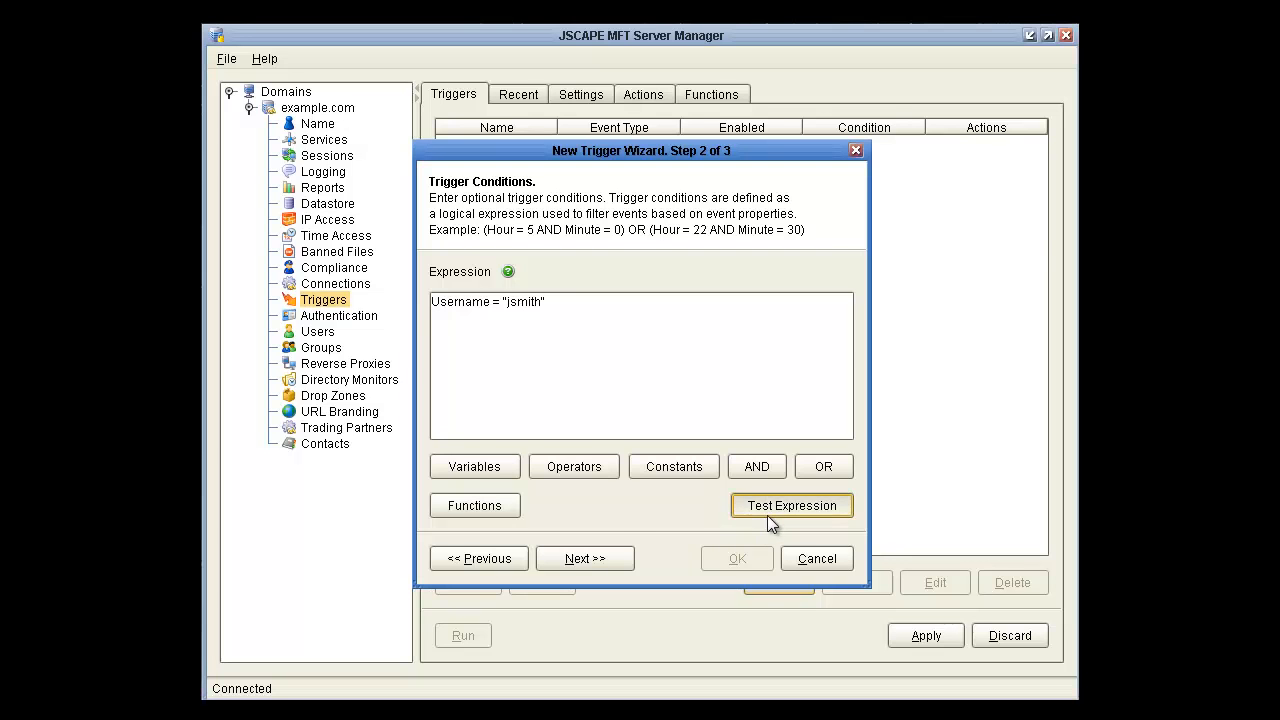
# Test the expression with sample values such as 'John Smith', getting false results.
pyautogui.click(792, 504)
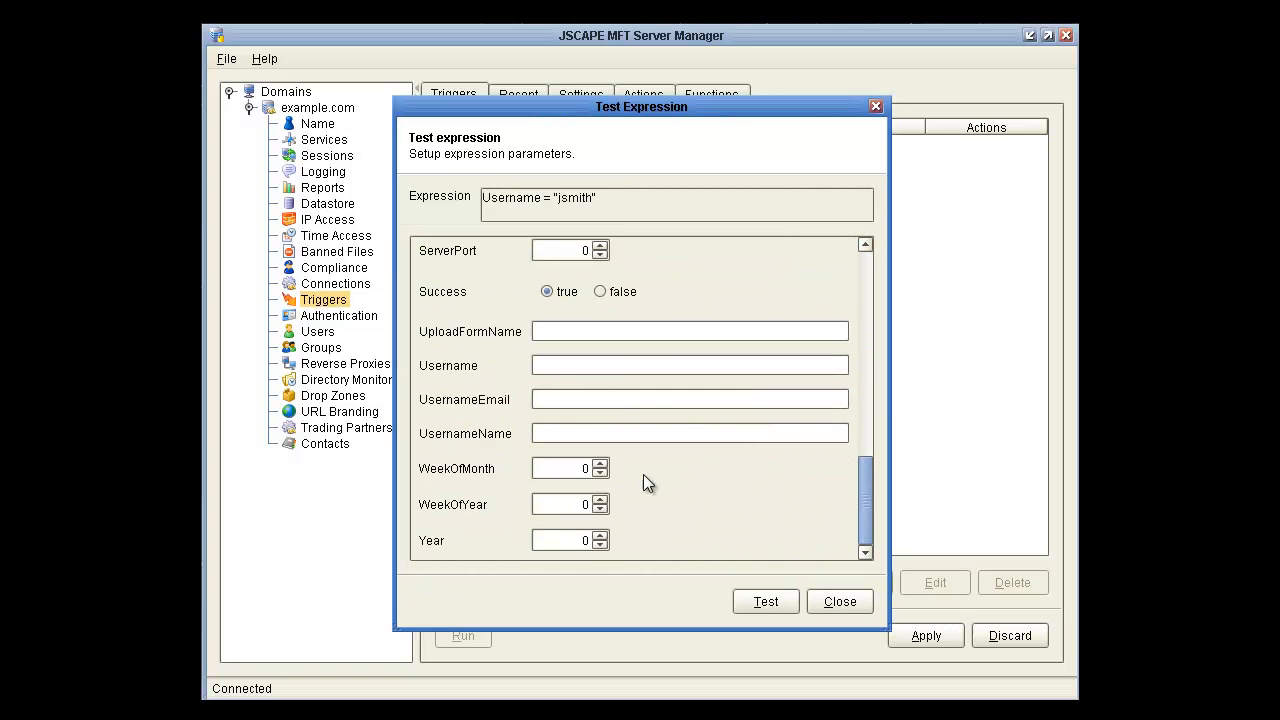
pyautogui.click(764, 600)
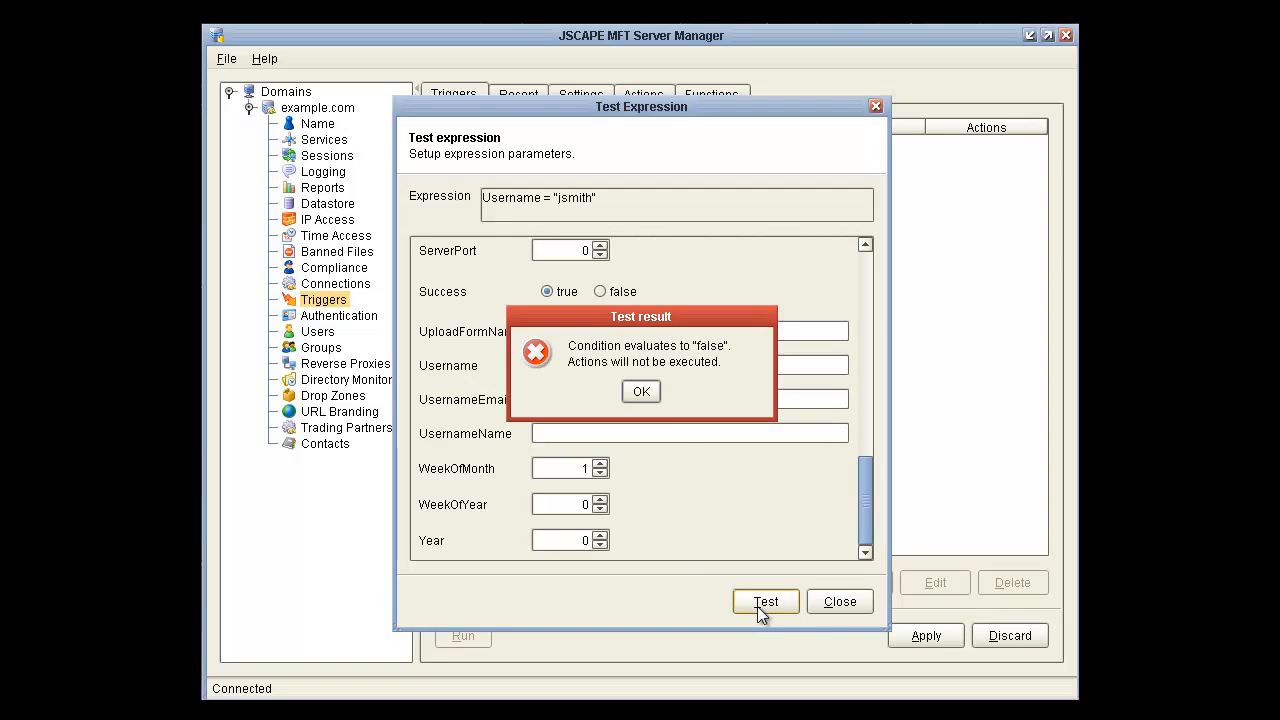
pyautogui.click(640, 390)
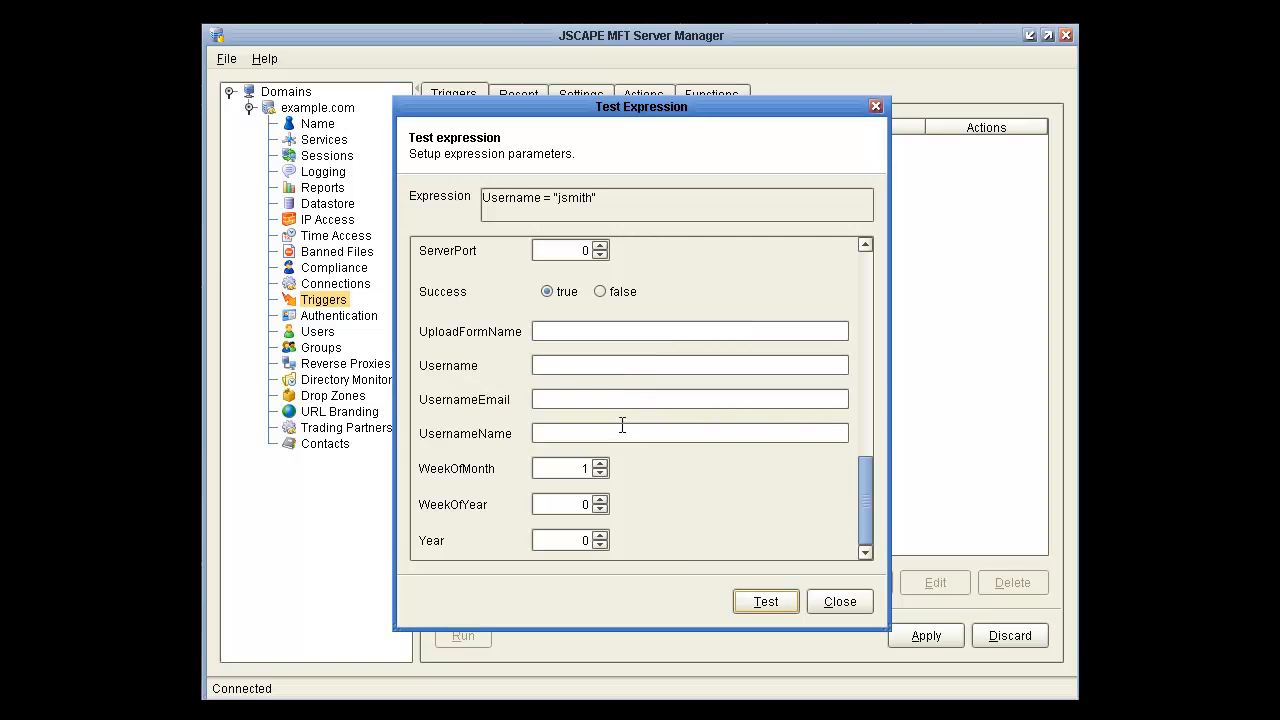
pyautogui.write('Jo')
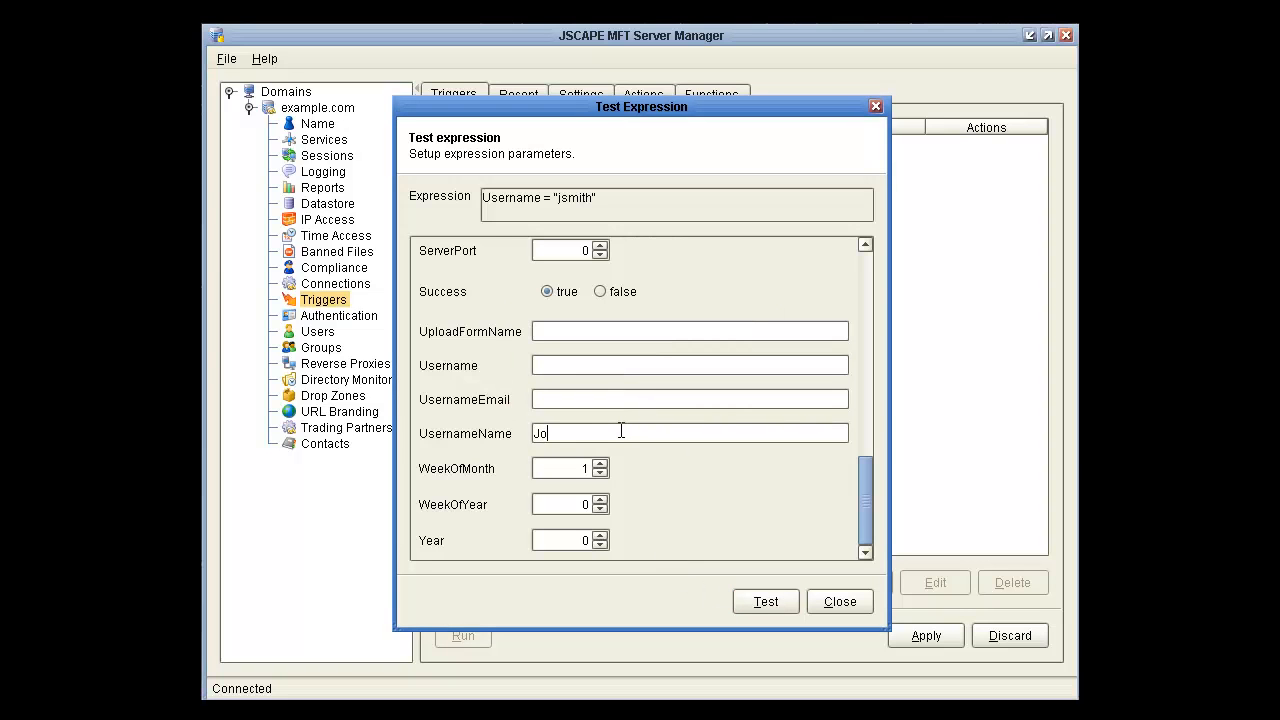
pyautogui.write('hn Smith')
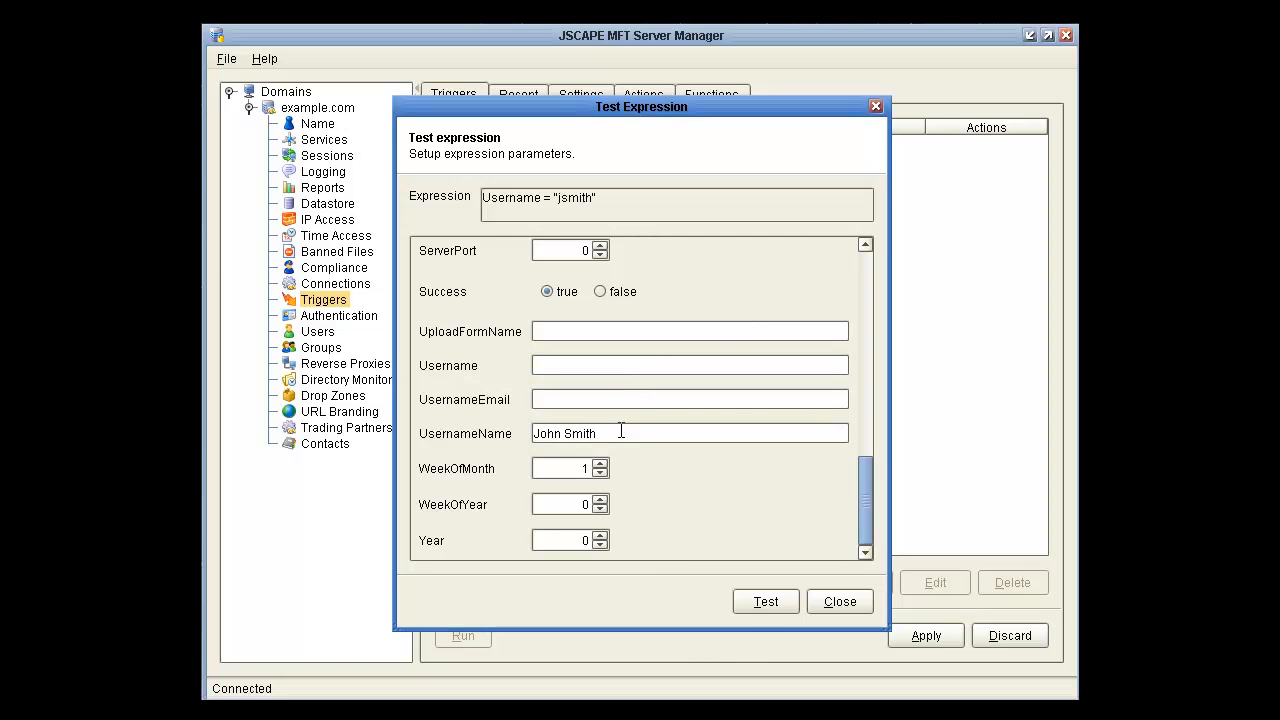
pyautogui.click(764, 600)
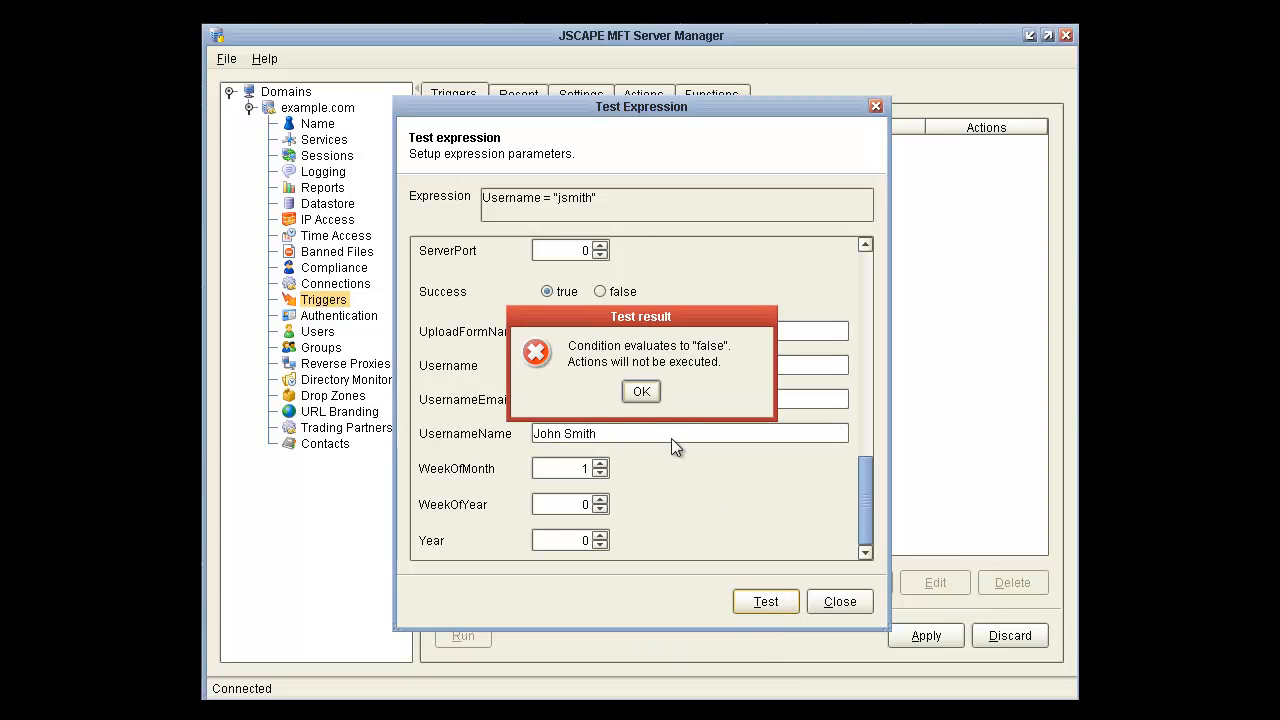
pyautogui.click(640, 390)
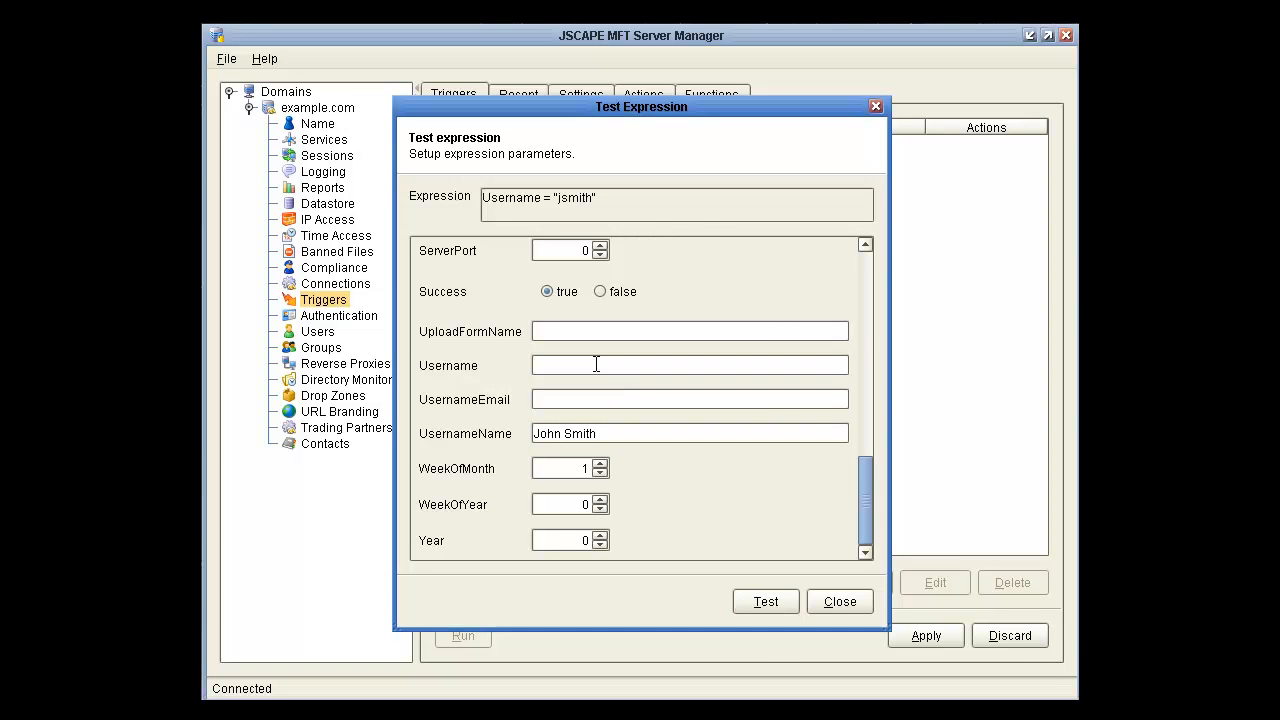
# Test again with Username jsmith and WeekOfMonth 0, confirming the condition returns true.
pyautogui.write('jsmith')
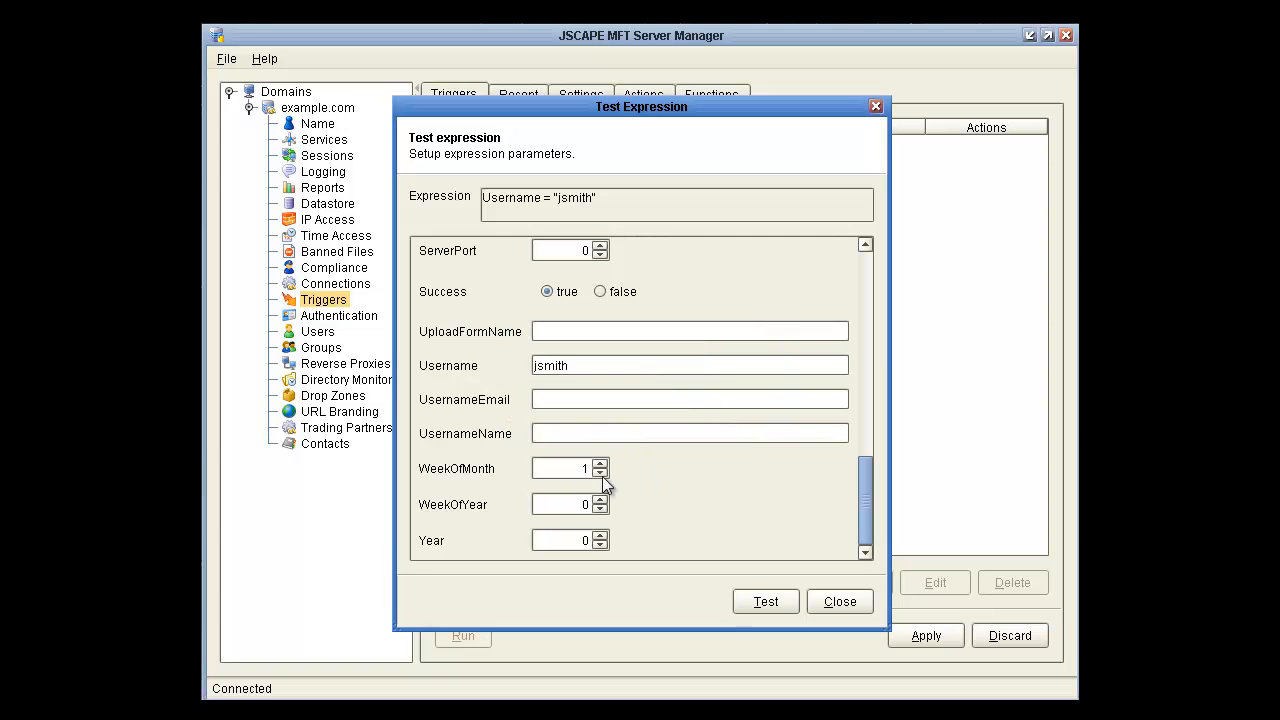
pyautogui.click(600, 472)
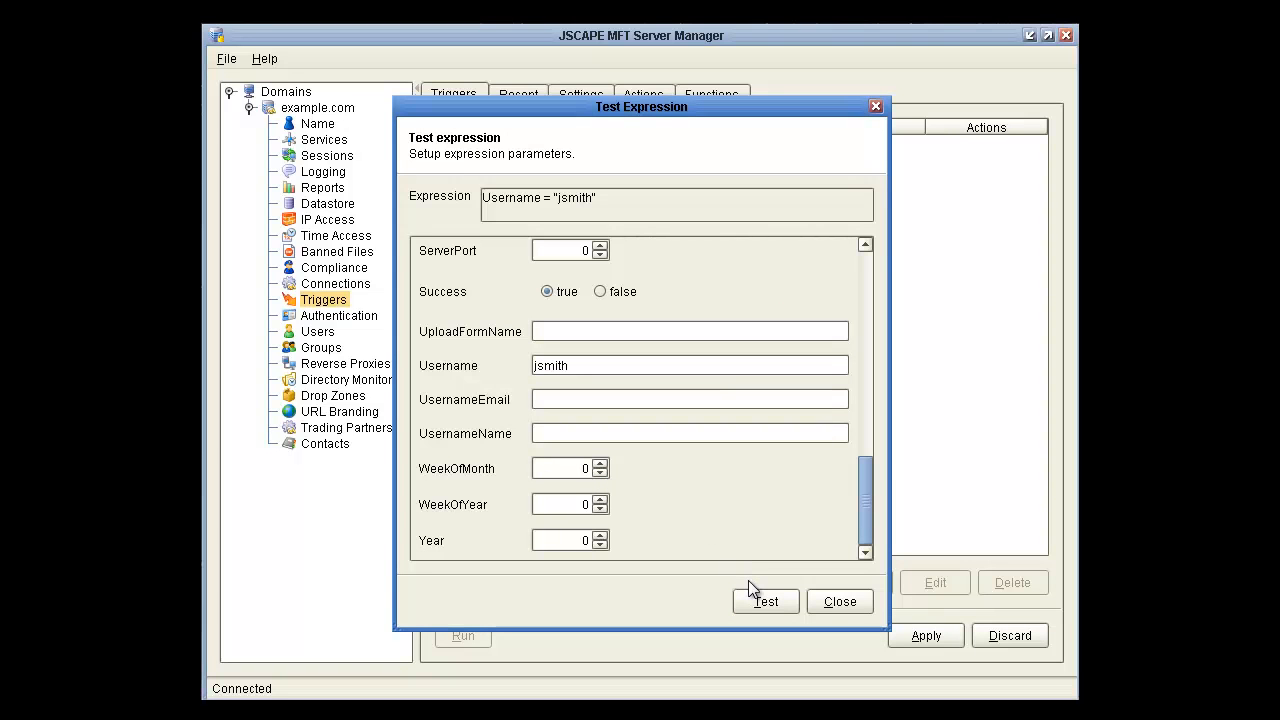
pyautogui.click(764, 600)
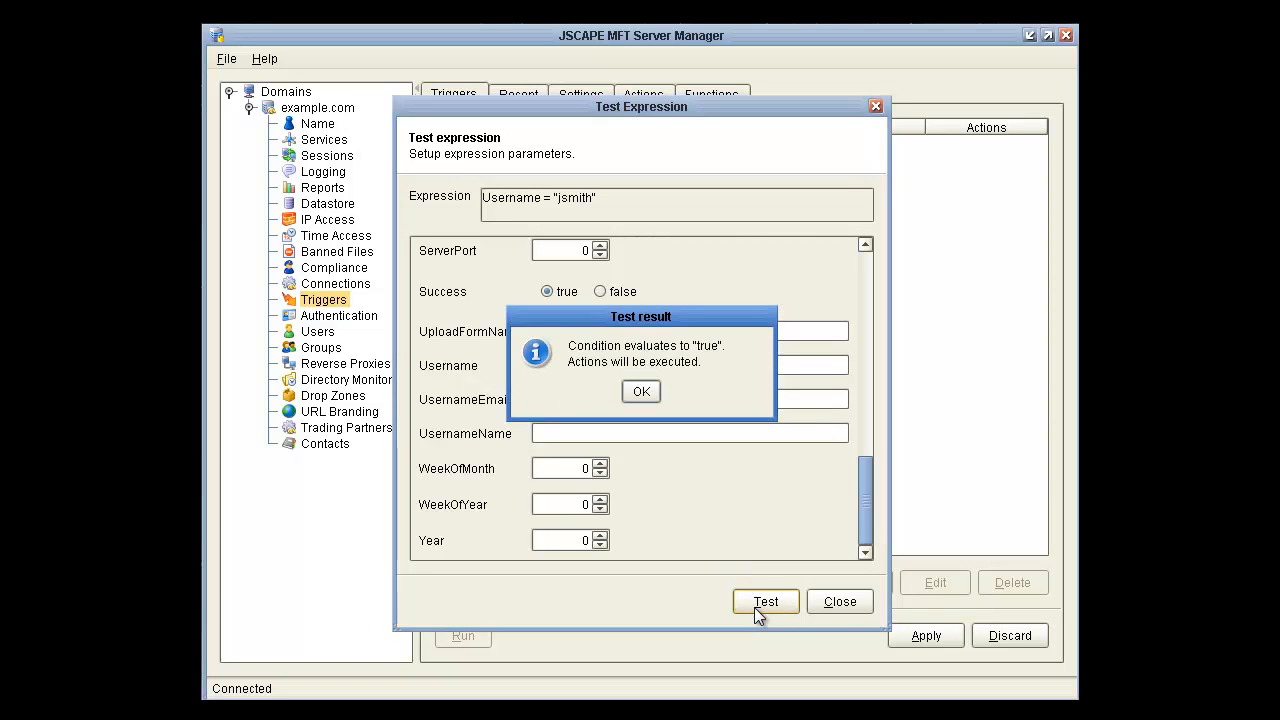
pyautogui.moveTo(708, 518)
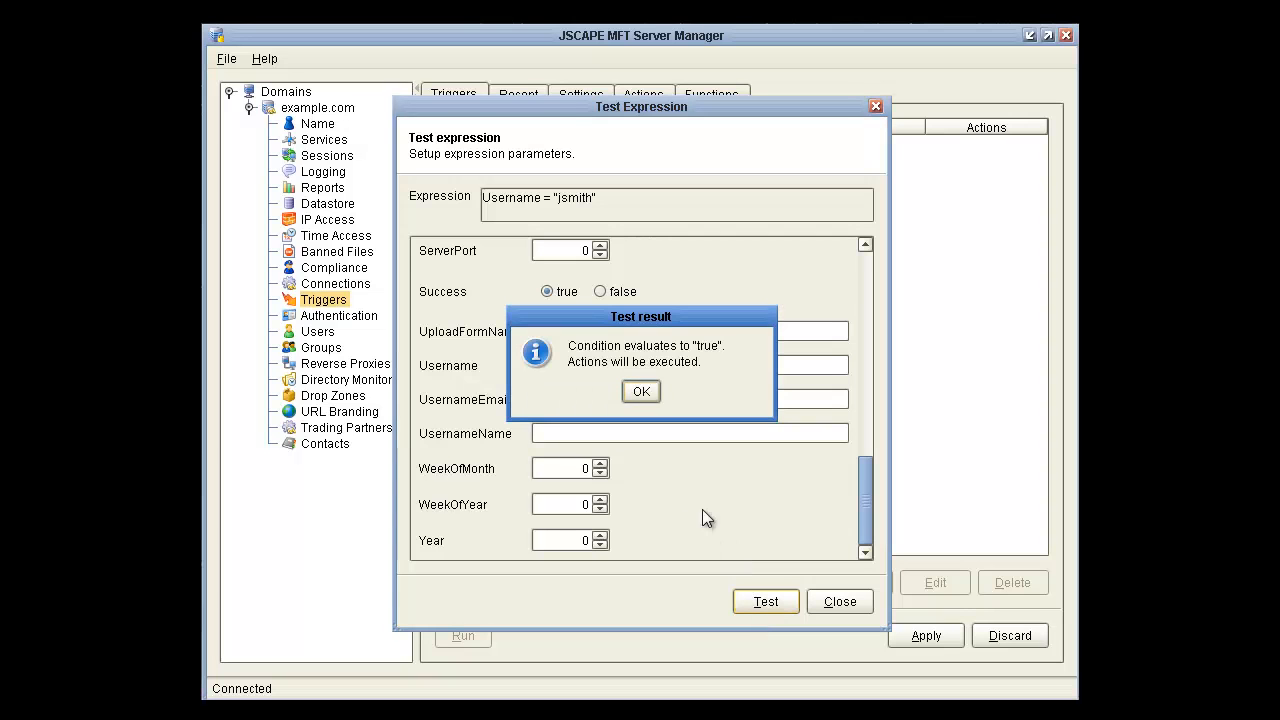
pyautogui.click(640, 390)
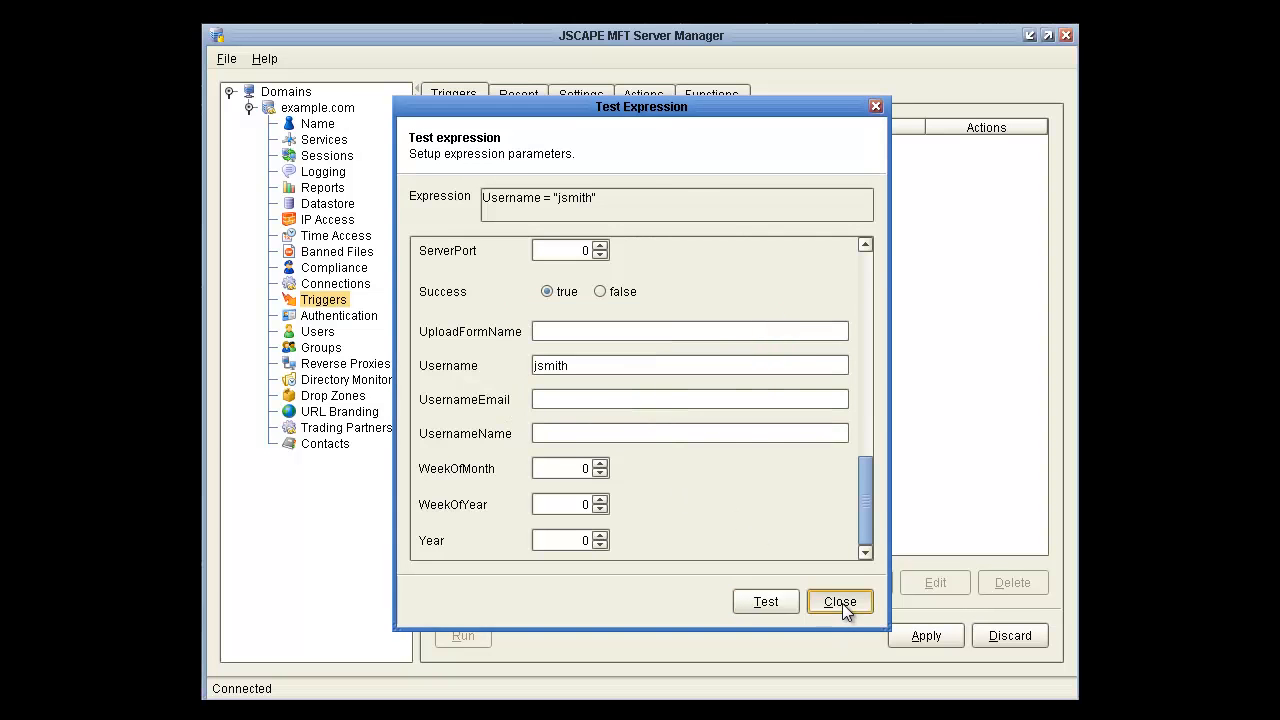
pyautogui.click(840, 600)
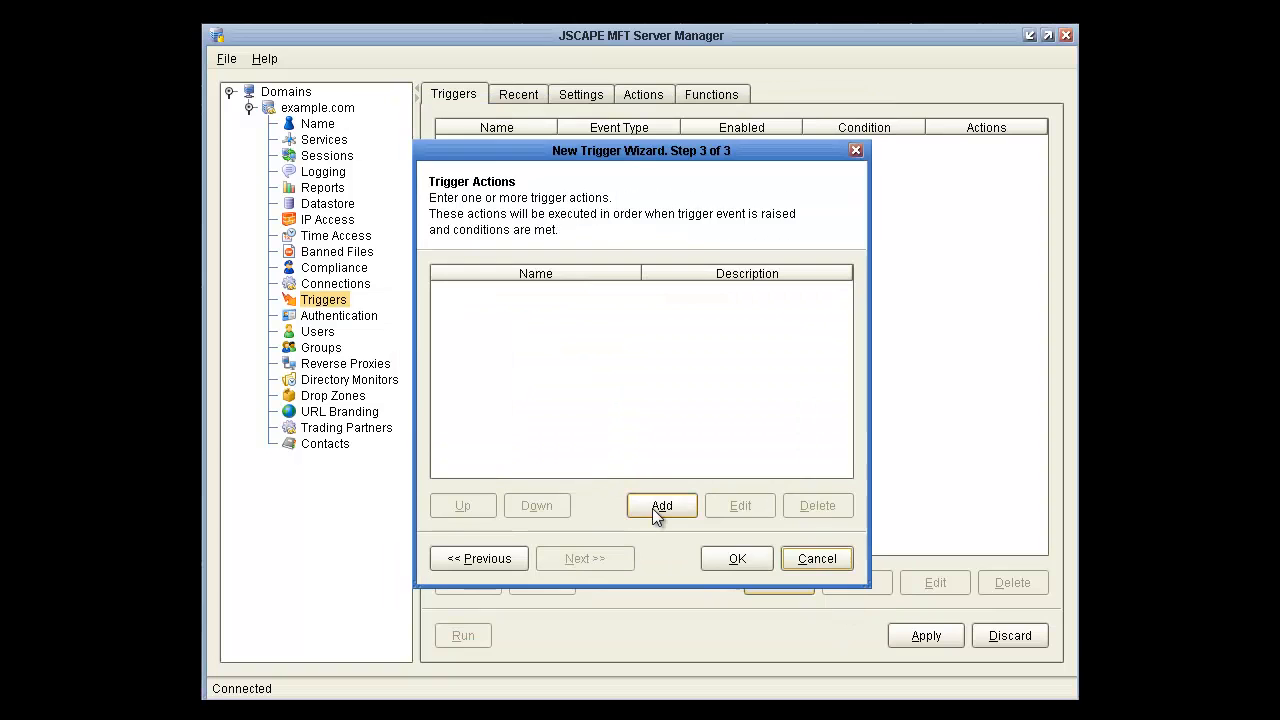
pyautogui.click(660, 504)
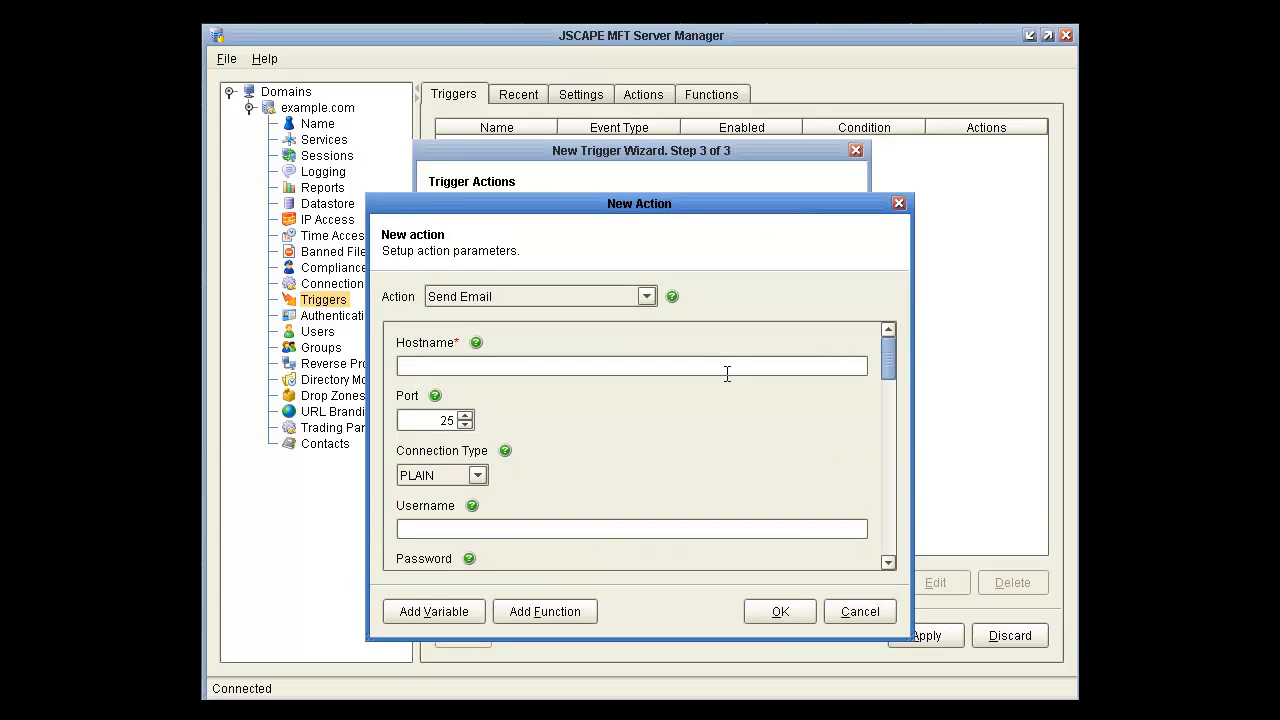
pyautogui.write('localhost')
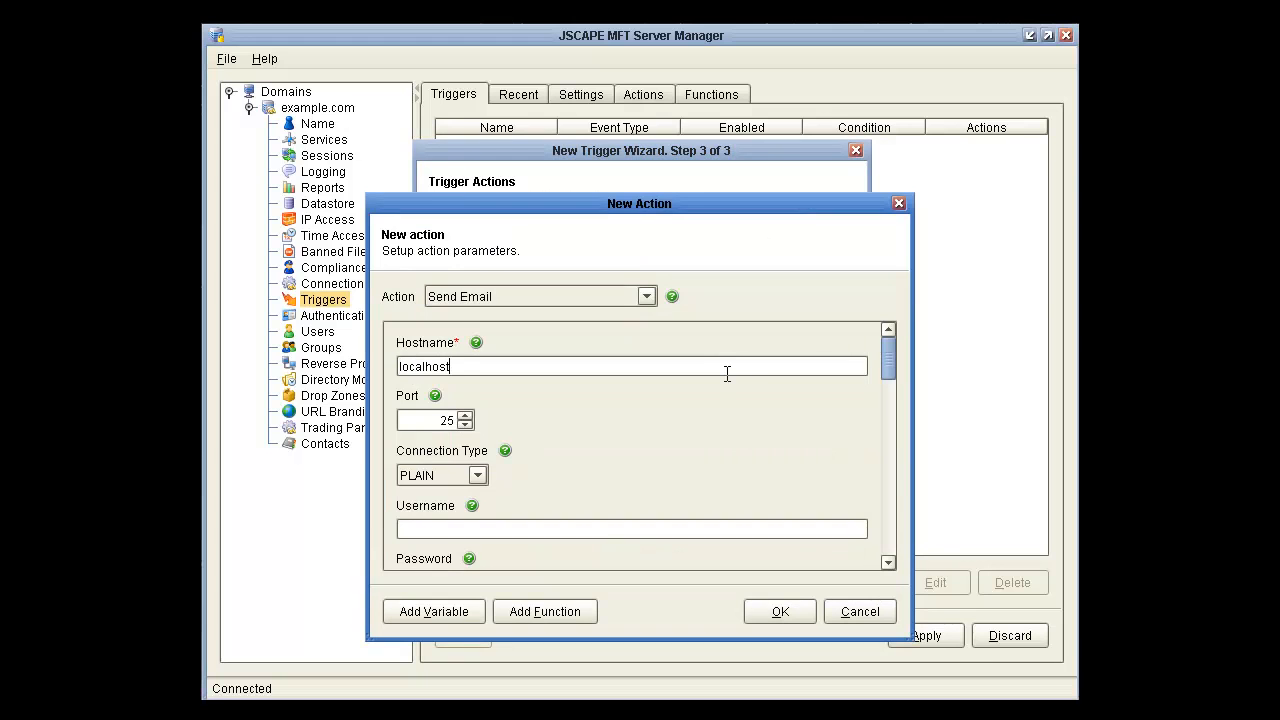
pyautogui.scroll(-3)
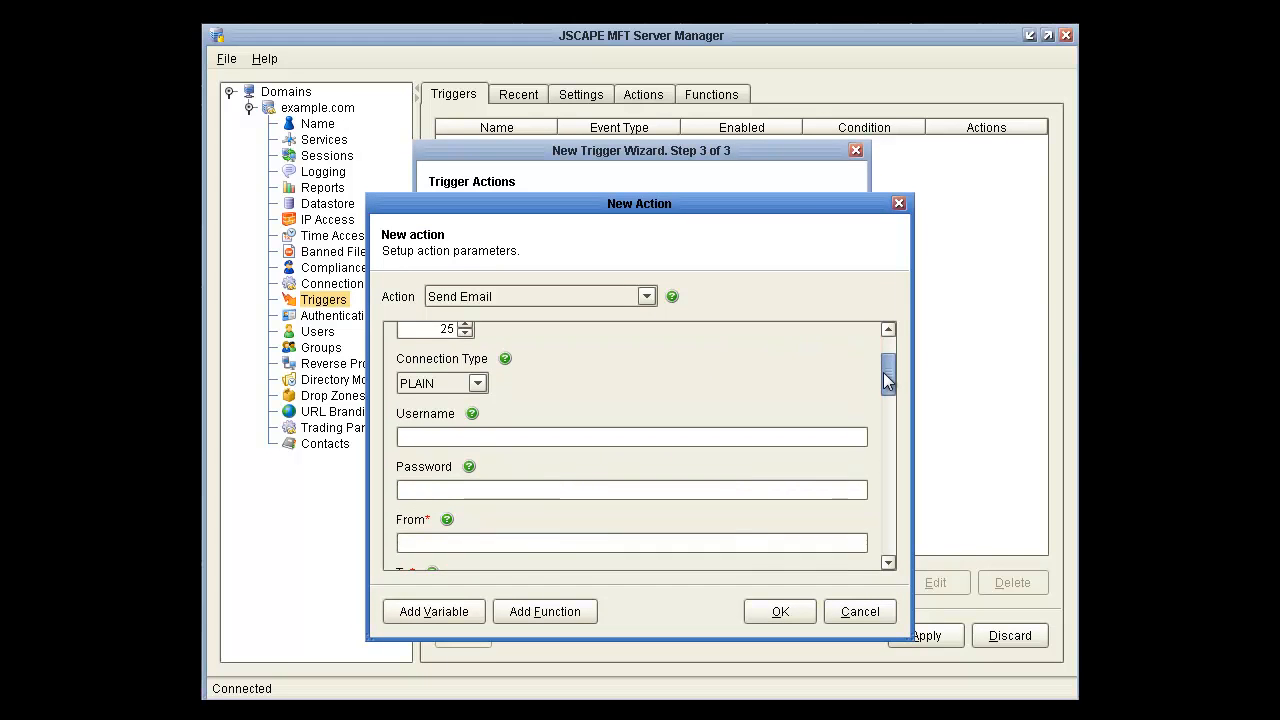
pyautogui.scroll(-3)
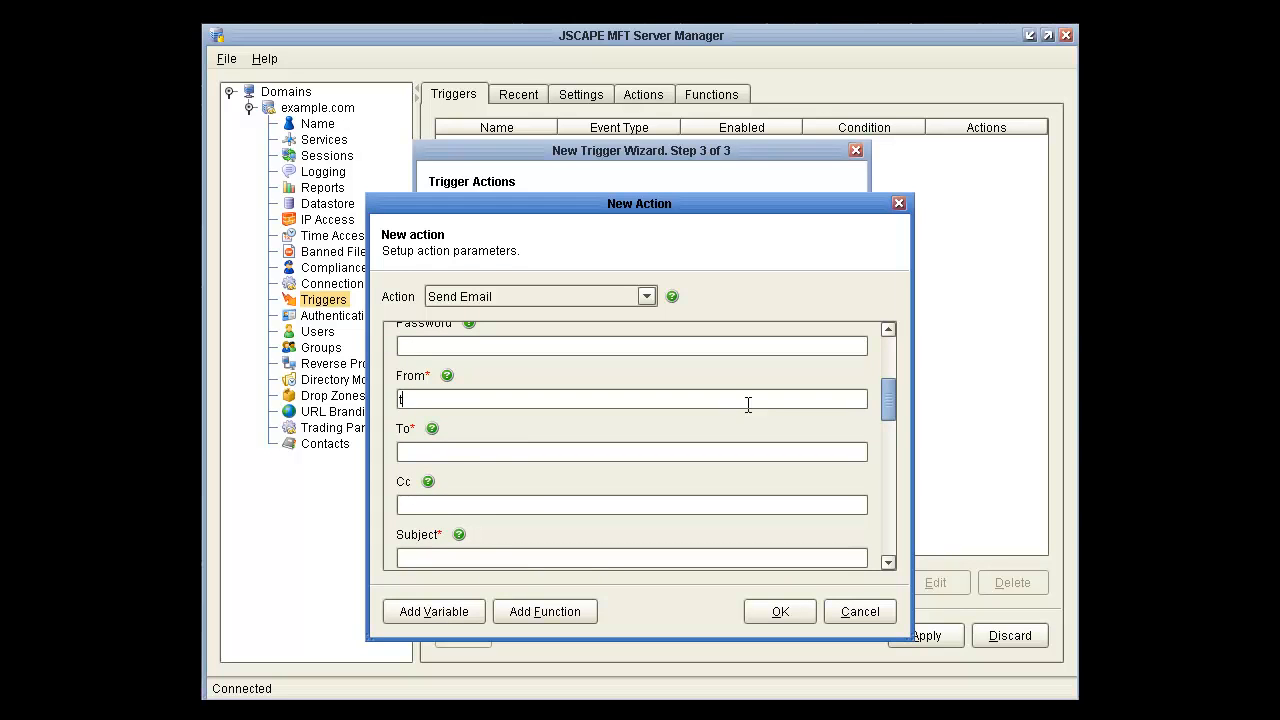
pyautogui.write('test@example.com')
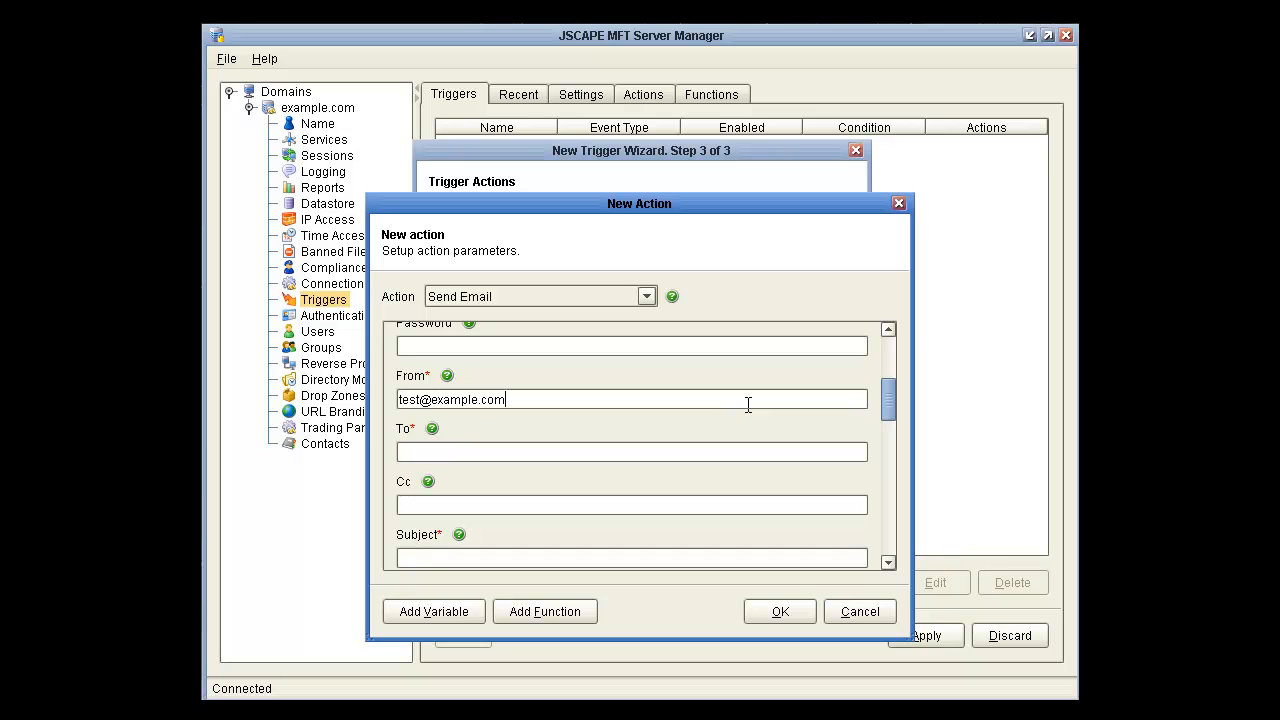
pyautogui.write('admin@e')
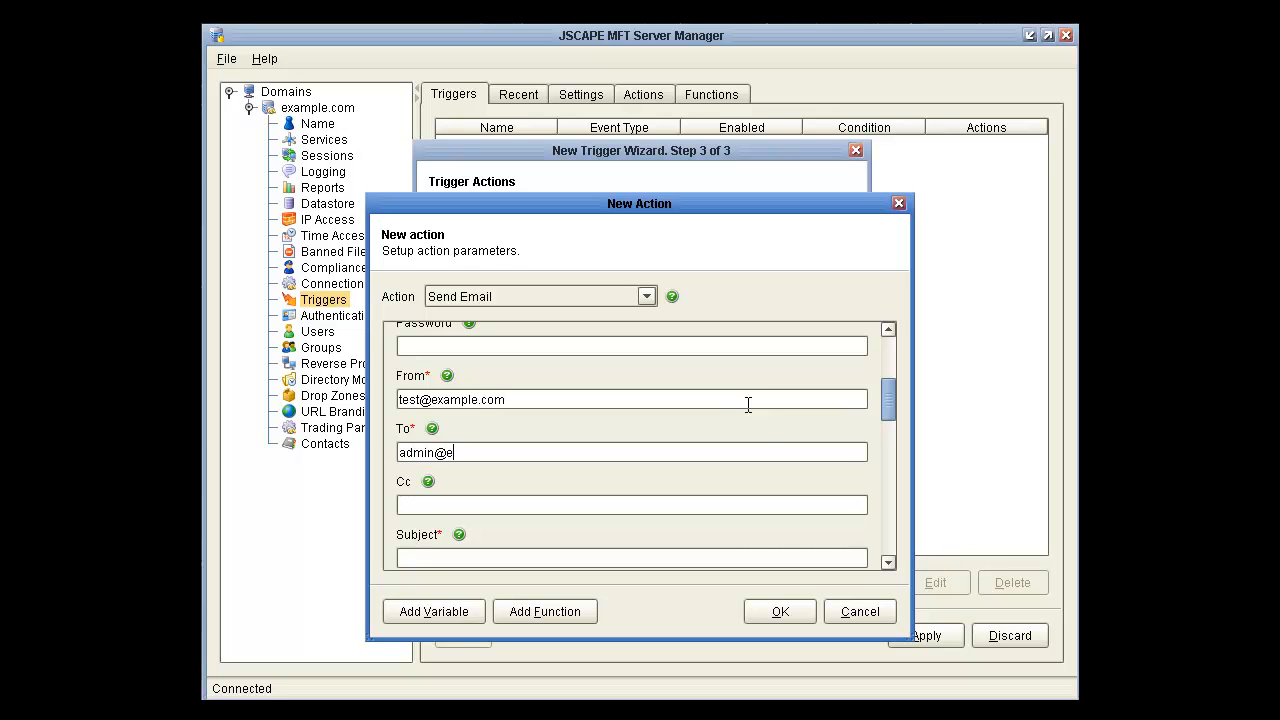
pyautogui.write('xample.com')
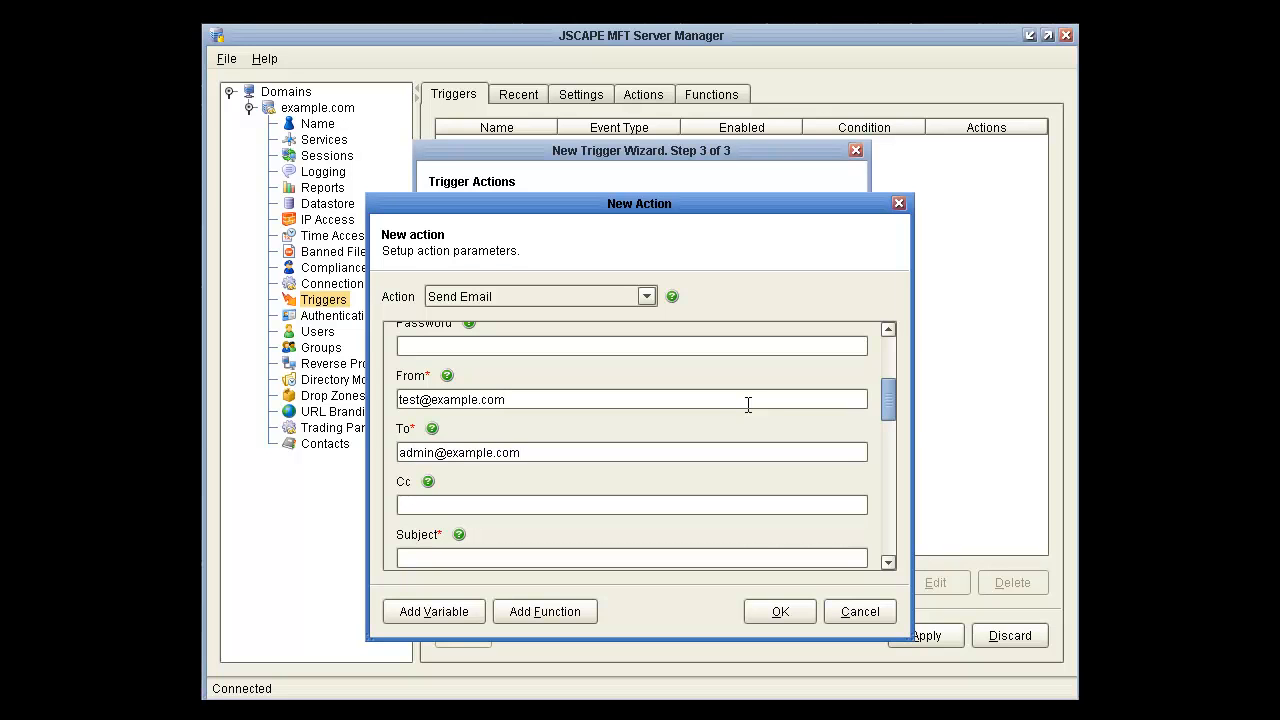
# Set the email subject to 'File upload by %Username%' using the Username variable.
pyautogui.scroll(-3)
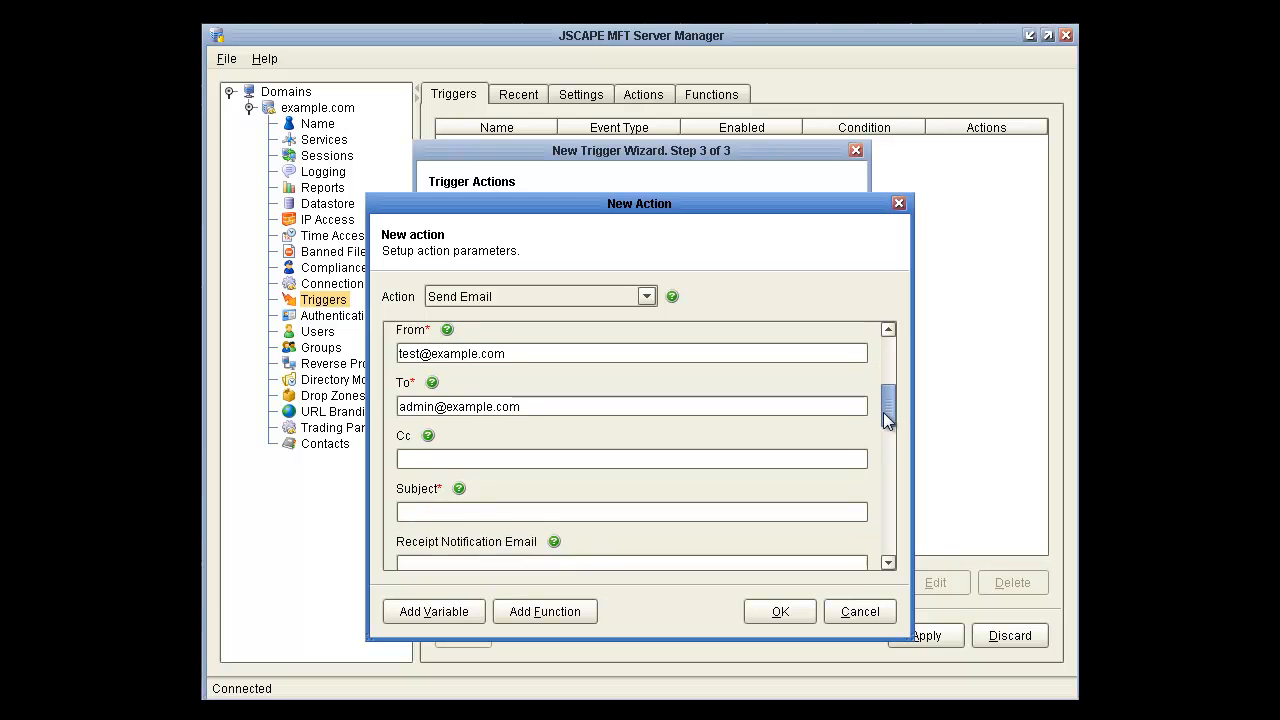
pyautogui.scroll(-3)
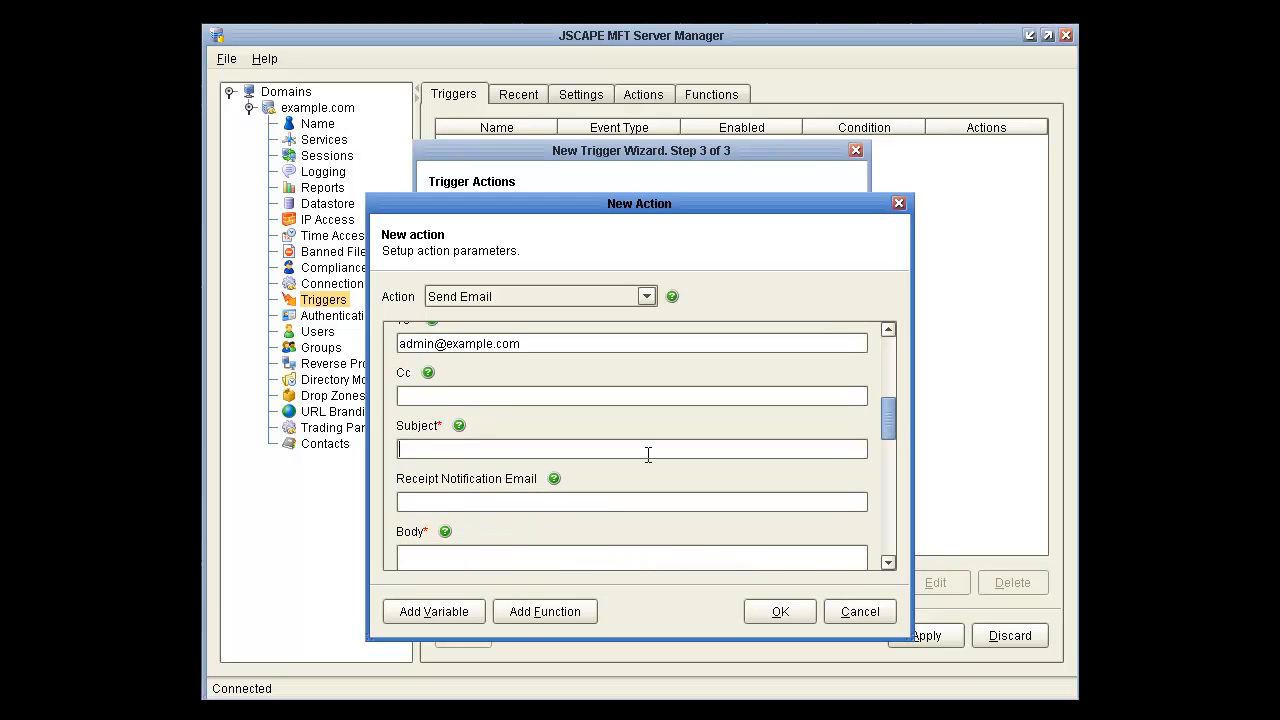
pyautogui.write('File upload by')
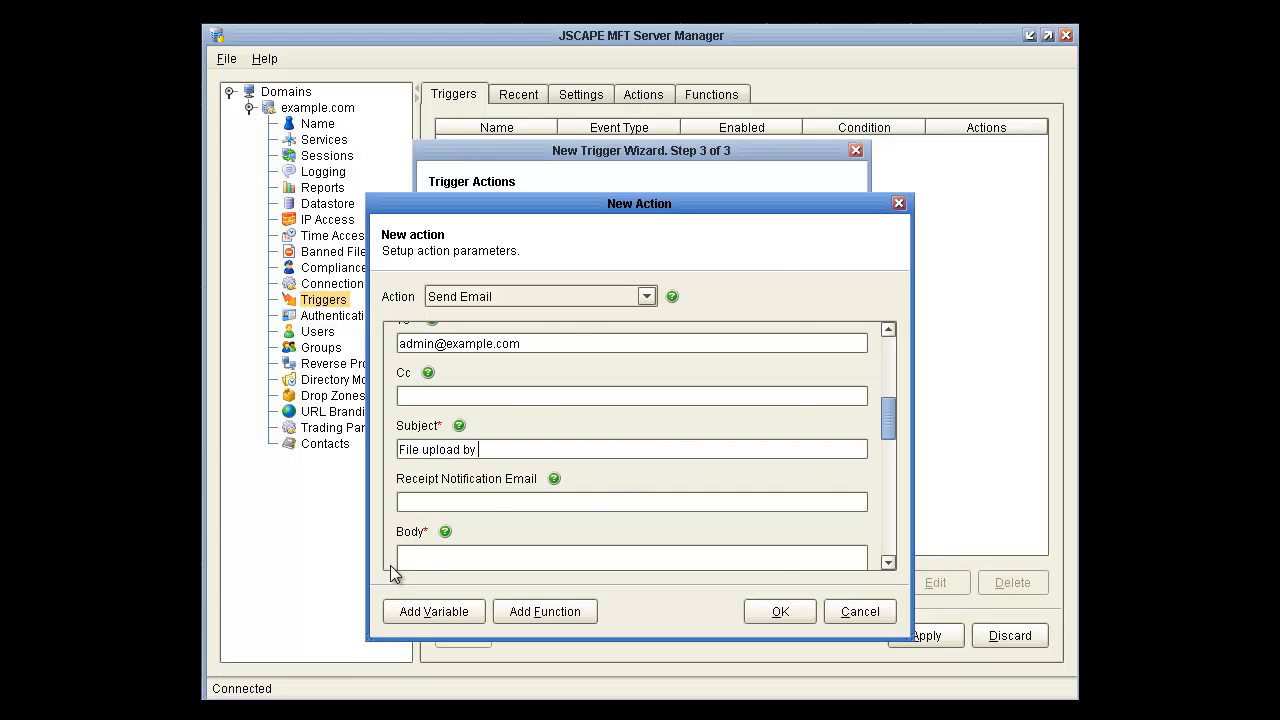
pyautogui.click(432, 612)
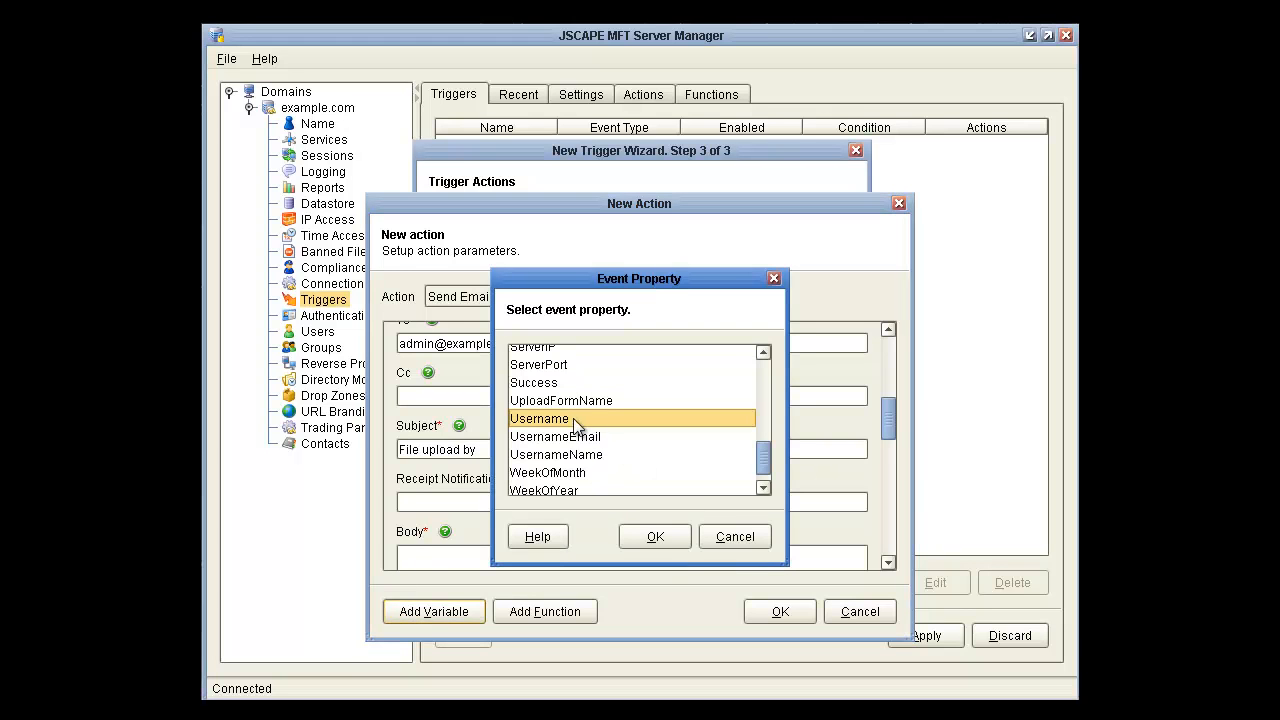
pyautogui.click(654, 536)
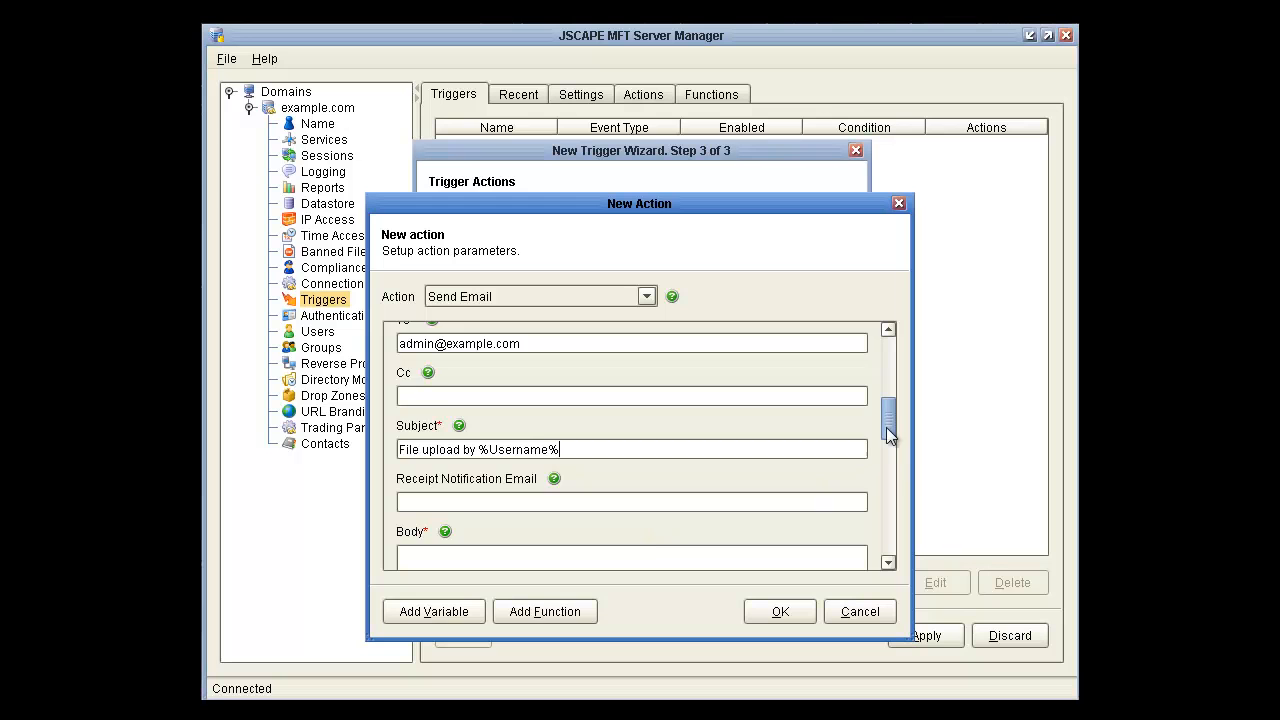
# Write the body 'File uploaded by user %Username% at %ClientIP%' with the Username and ClientIP variables.
pyautogui.scroll(-3)
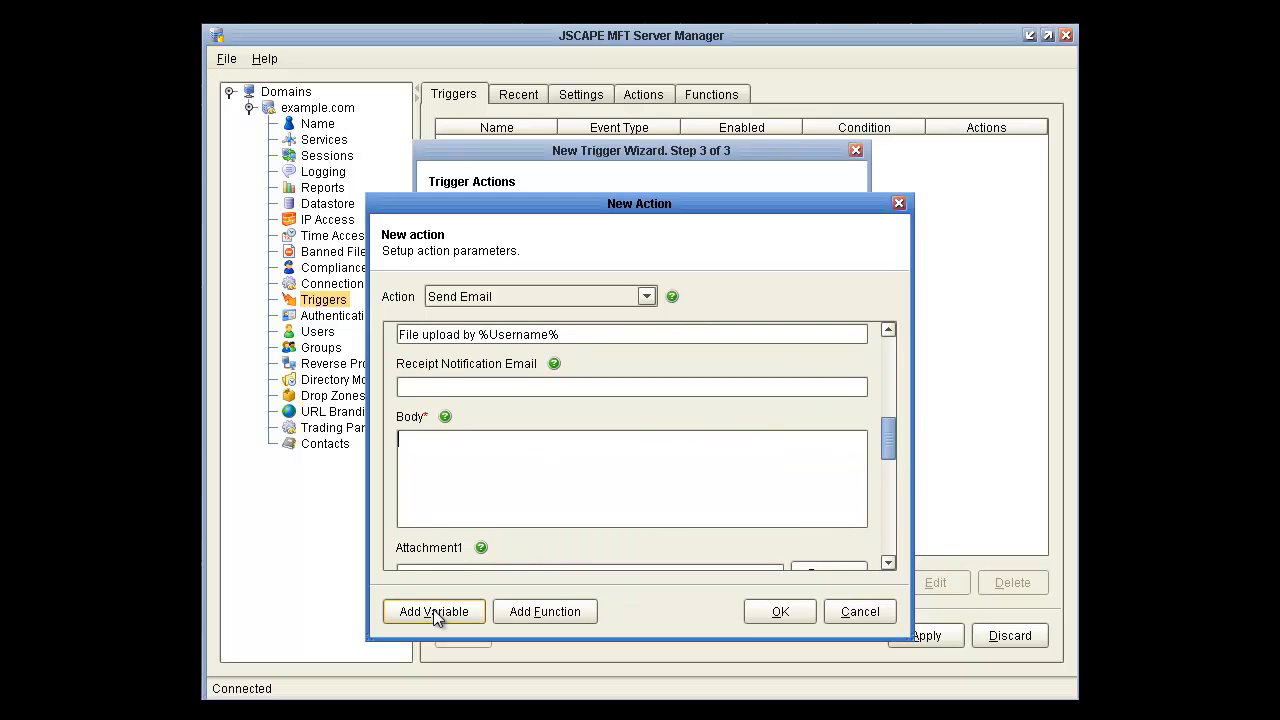
pyautogui.write('File upl')
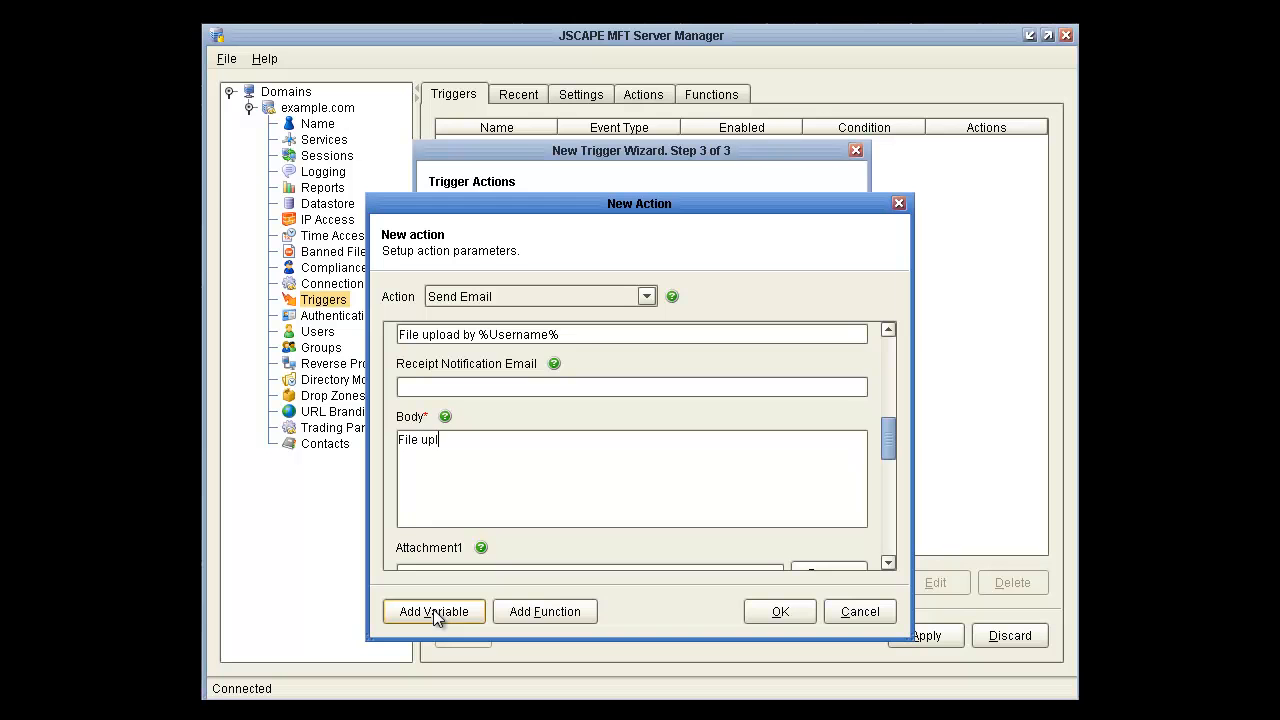
pyautogui.write('oaded by')
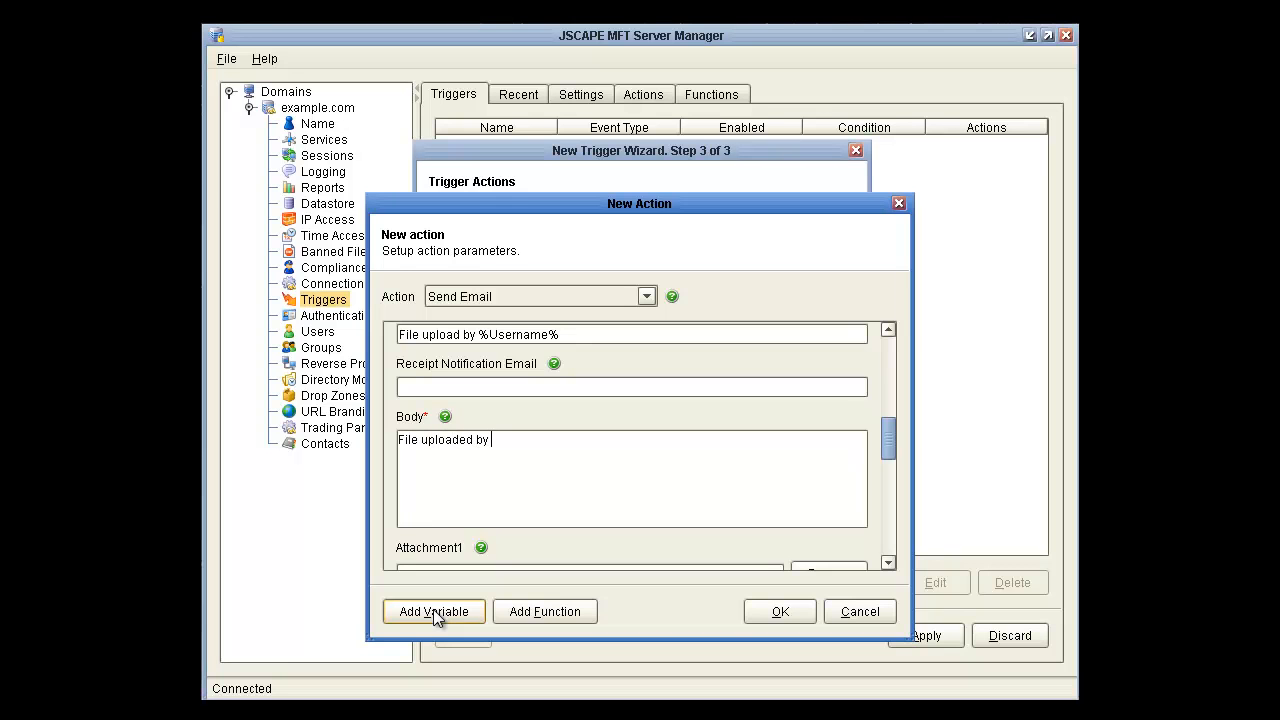
pyautogui.write('user')
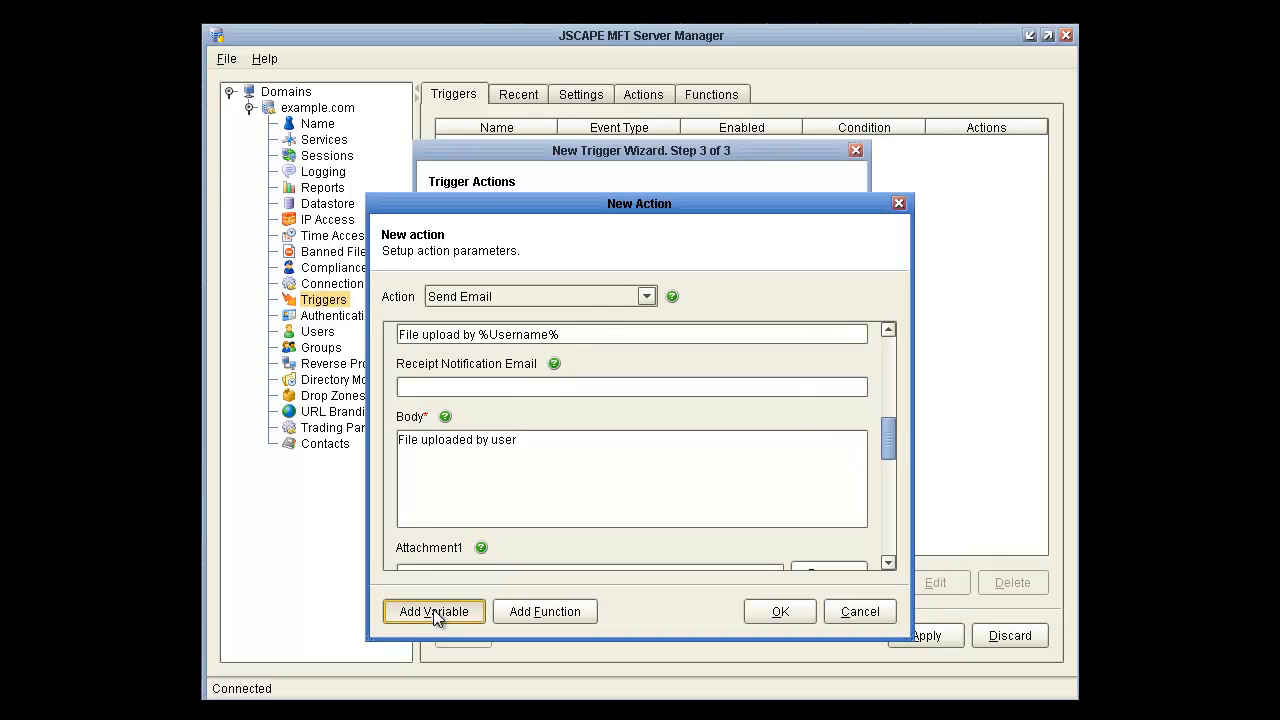
pyautogui.click(432, 612)
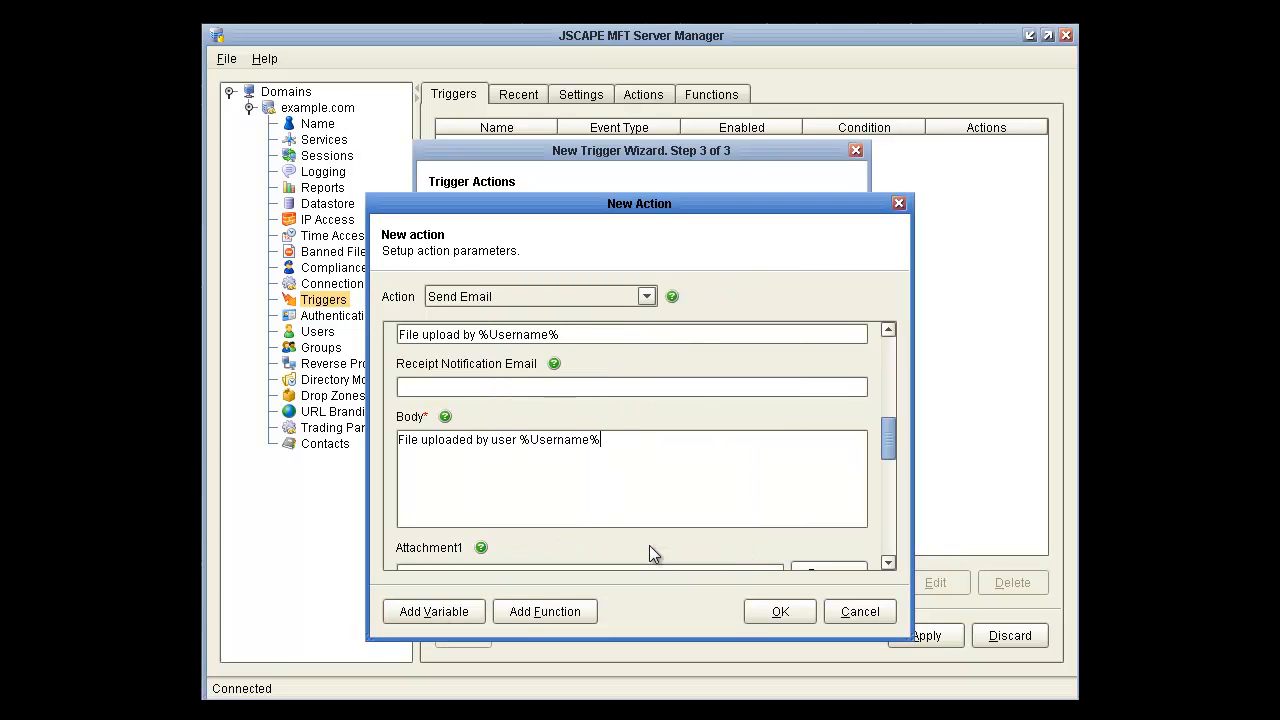
pyautogui.write('a')
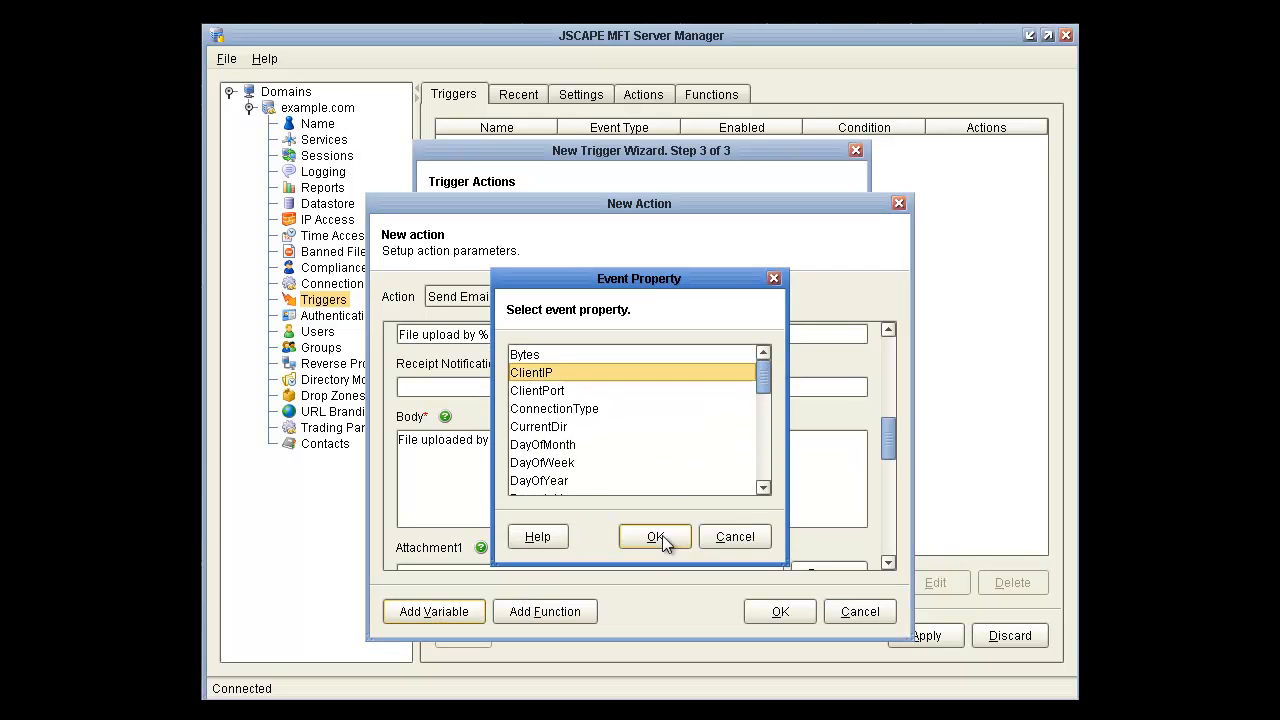
pyautogui.click(654, 536)
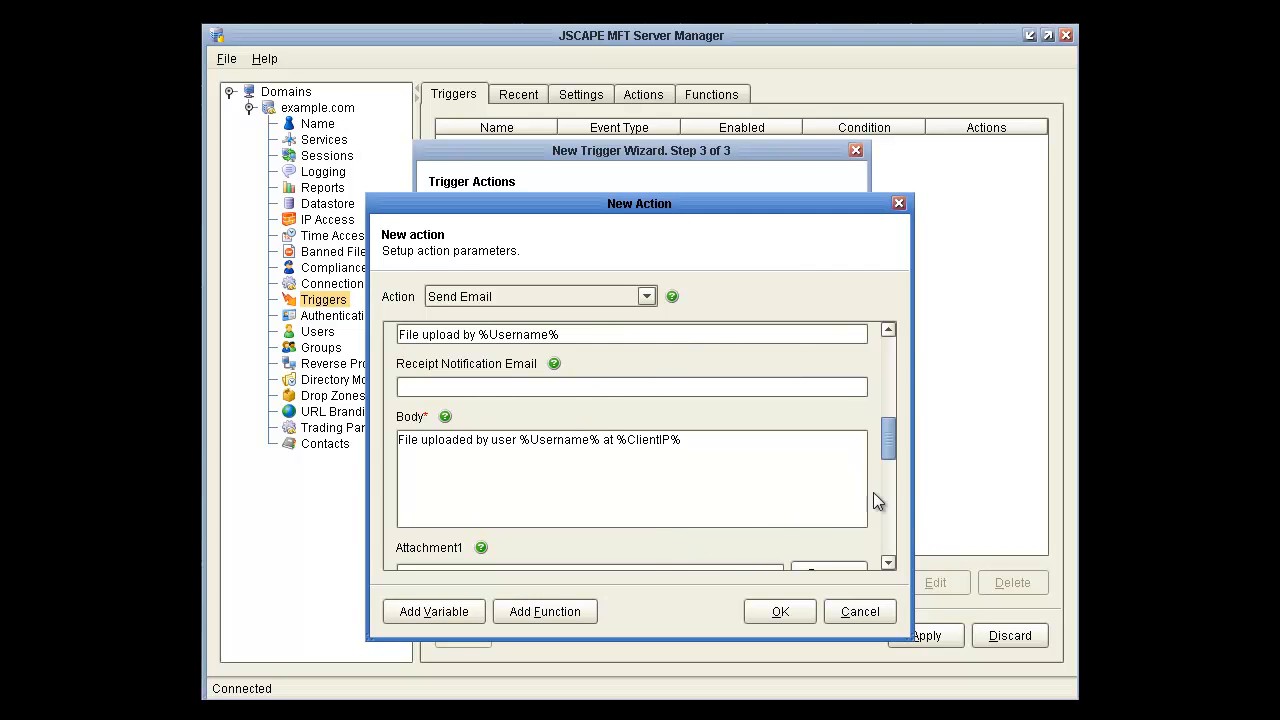
# Save the Send Email action and finish creating the trigger.
pyautogui.scroll(-3)
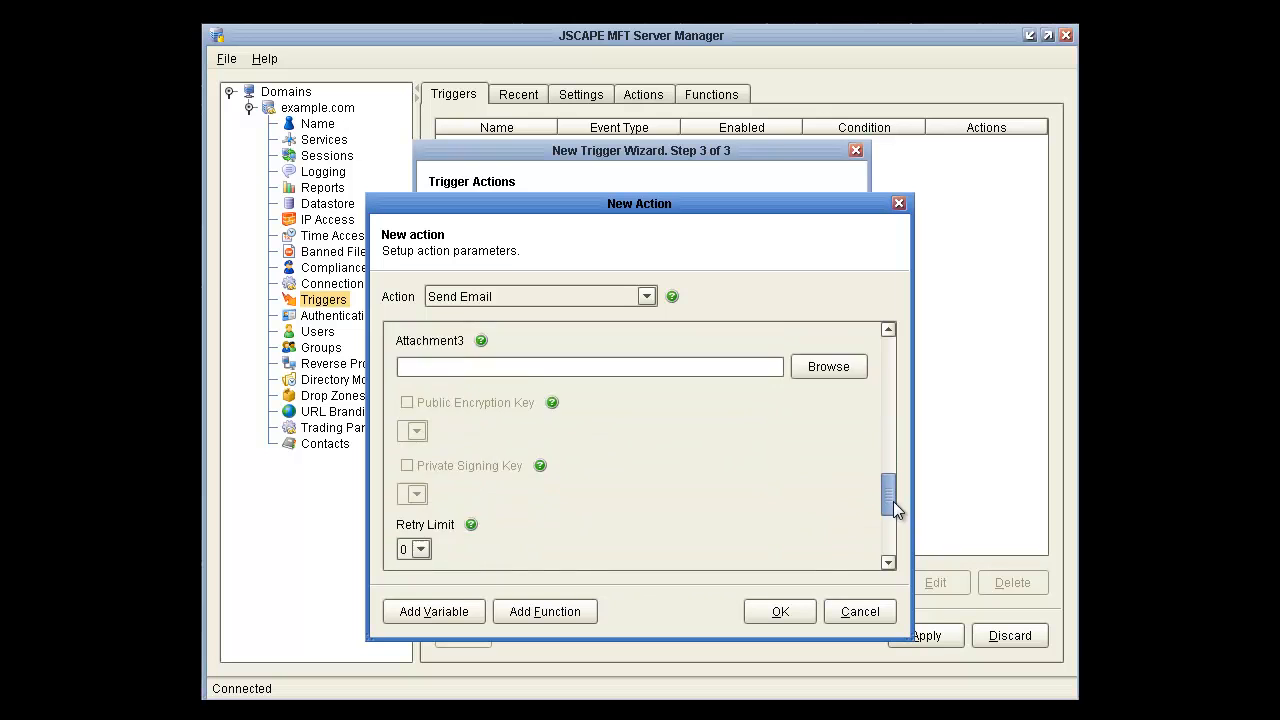
pyautogui.scroll(-3)
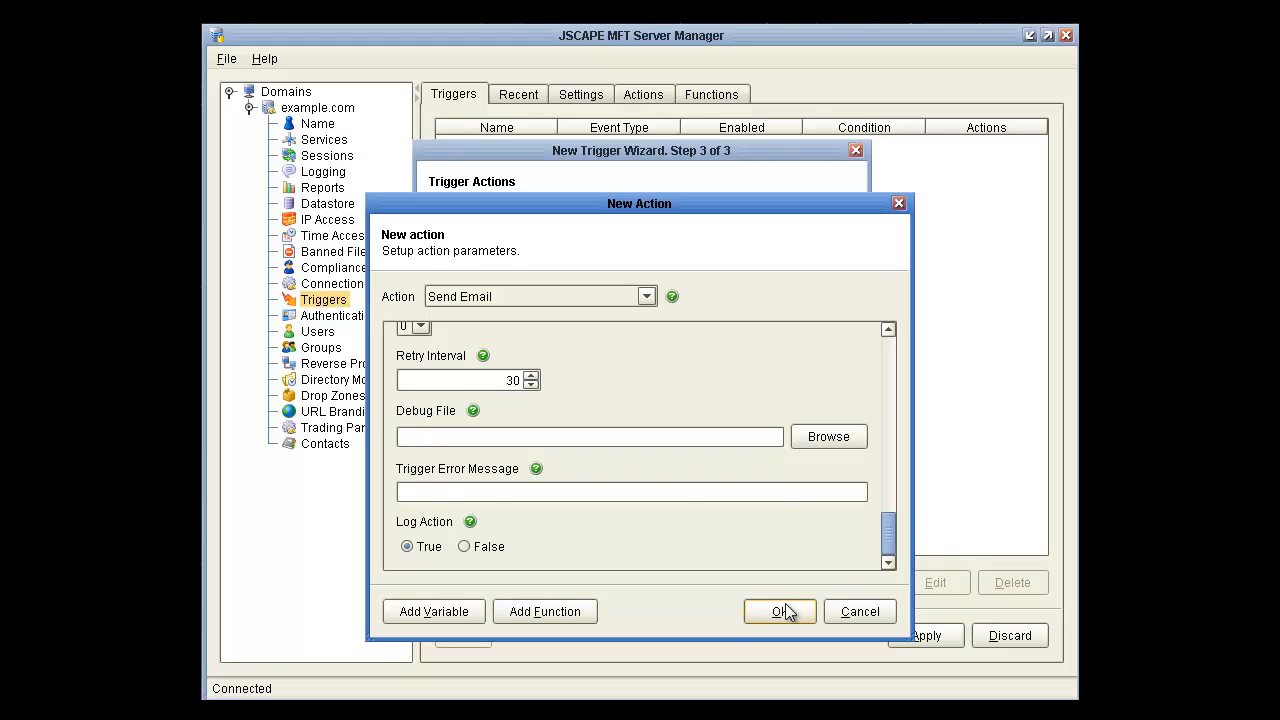
pyautogui.click(780, 612)
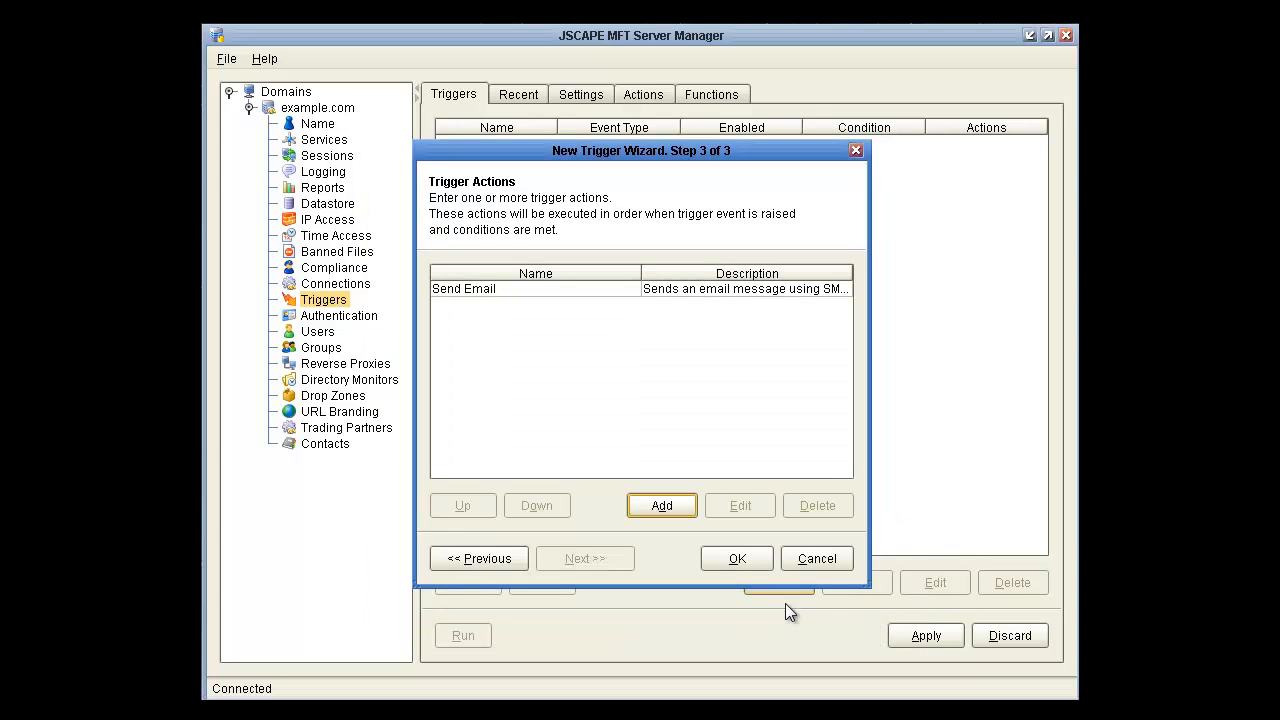
pyautogui.click(736, 558)
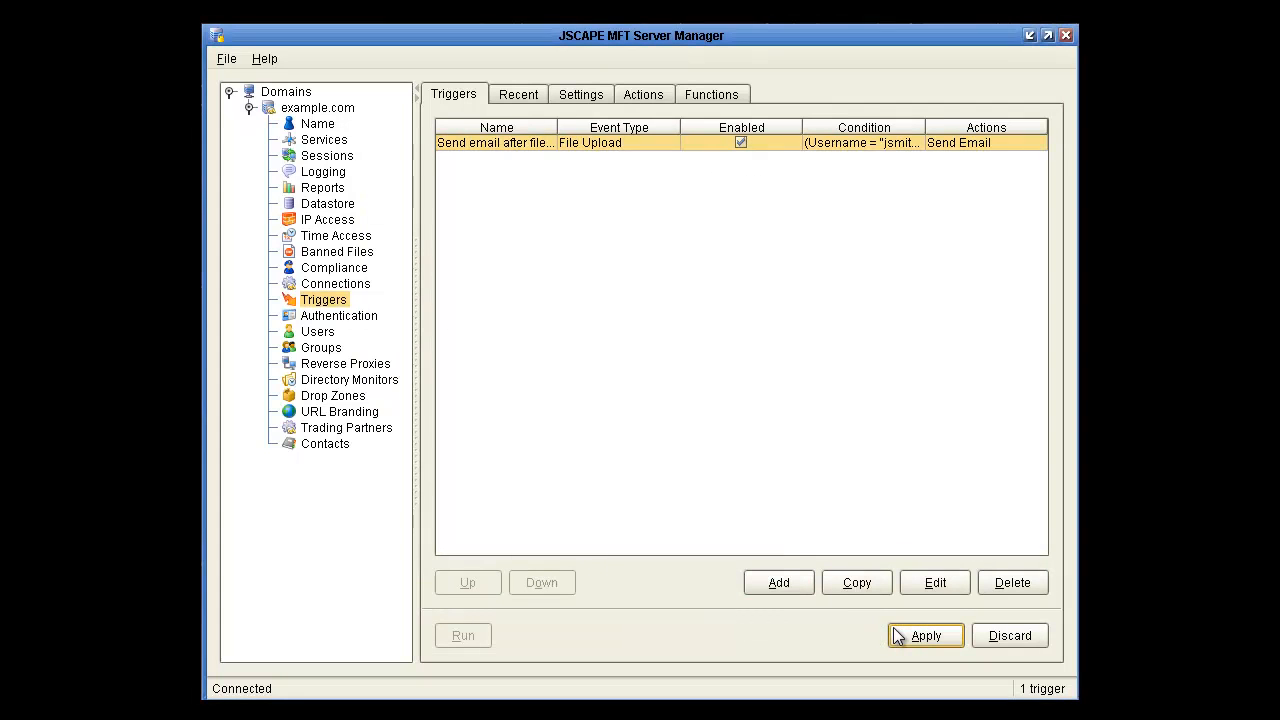
pyautogui.moveTo(518, 94)
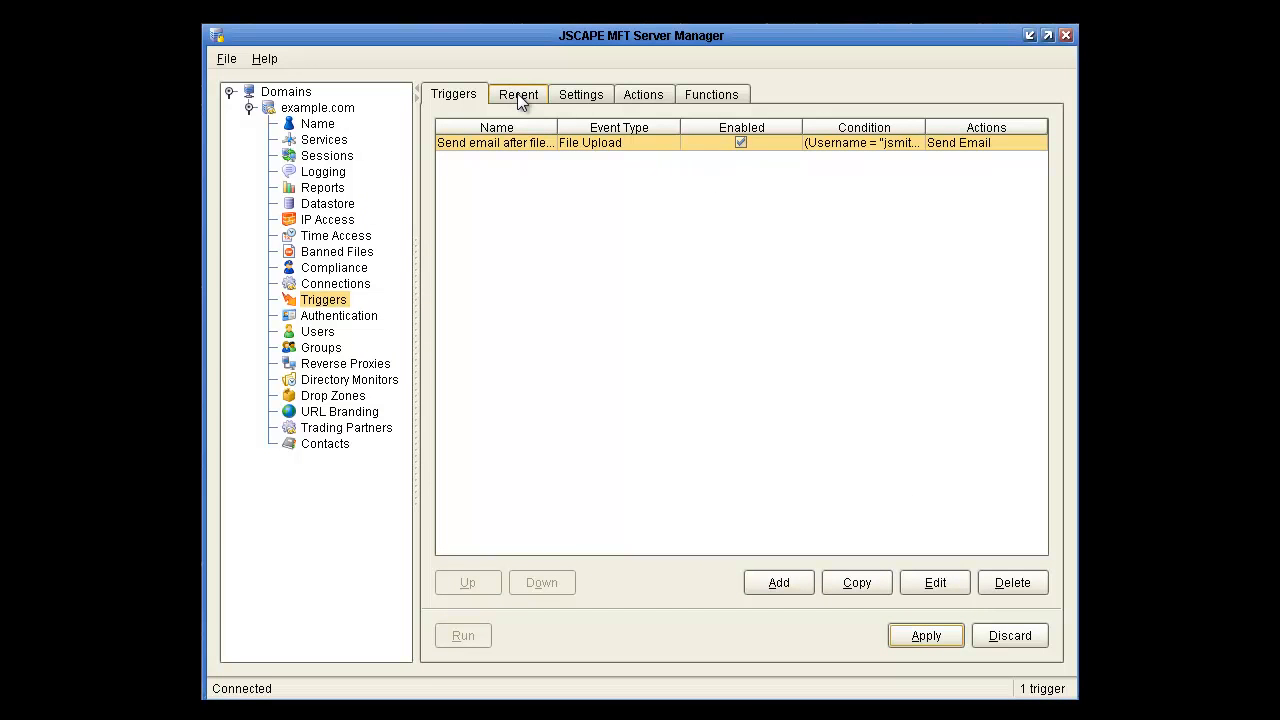
# Browse the Recent and Settings tabs, cancel adding a global variable, and show the Actions list.
pyautogui.click(518, 94)
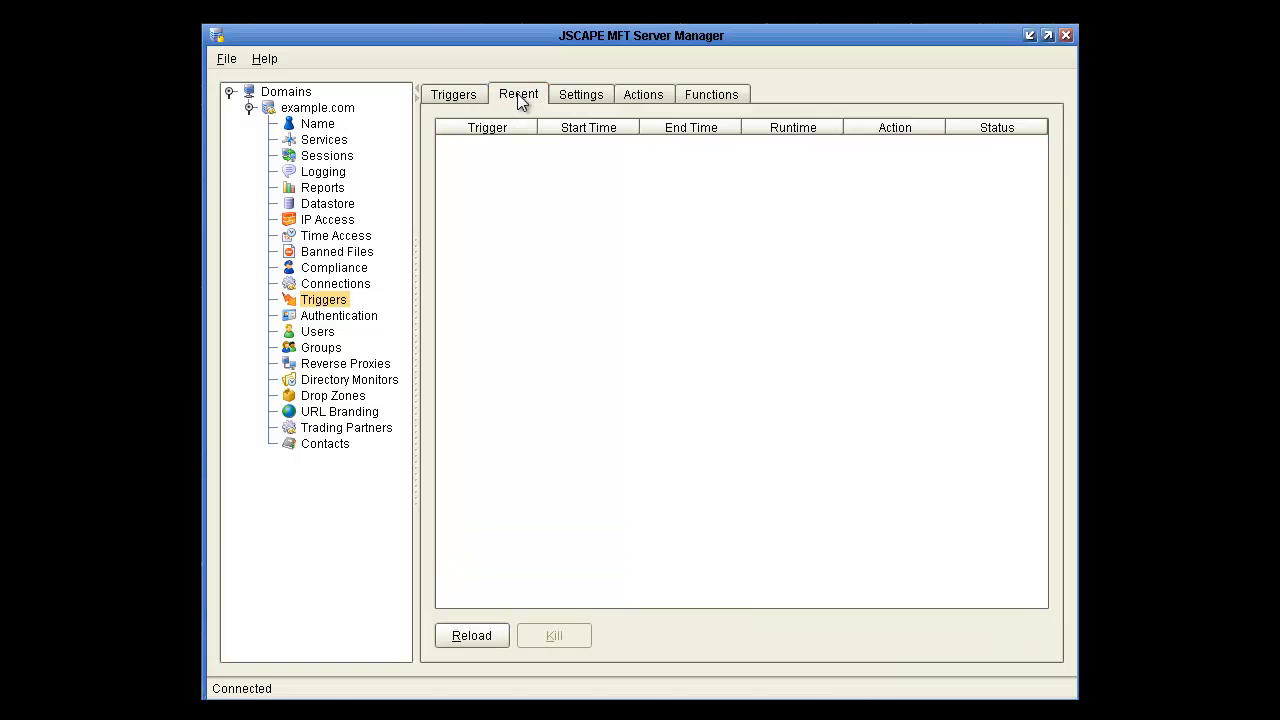
pyautogui.click(580, 94)
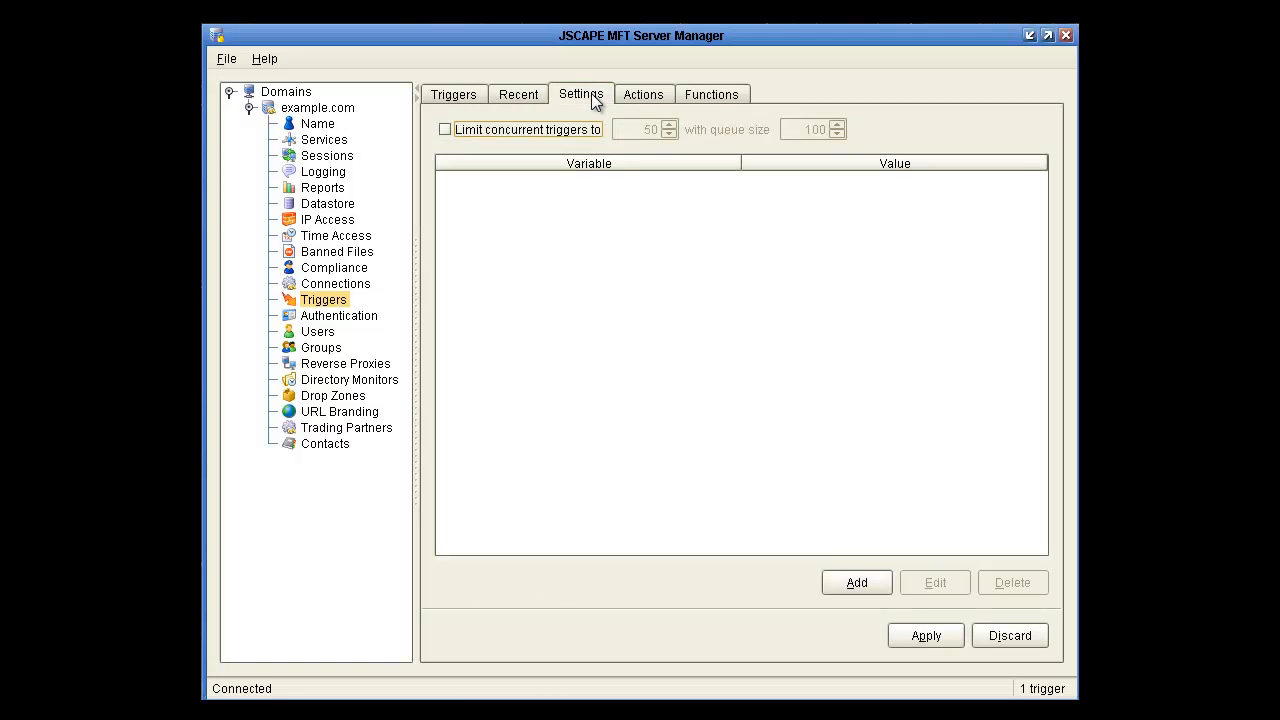
pyautogui.moveTo(614, 232)
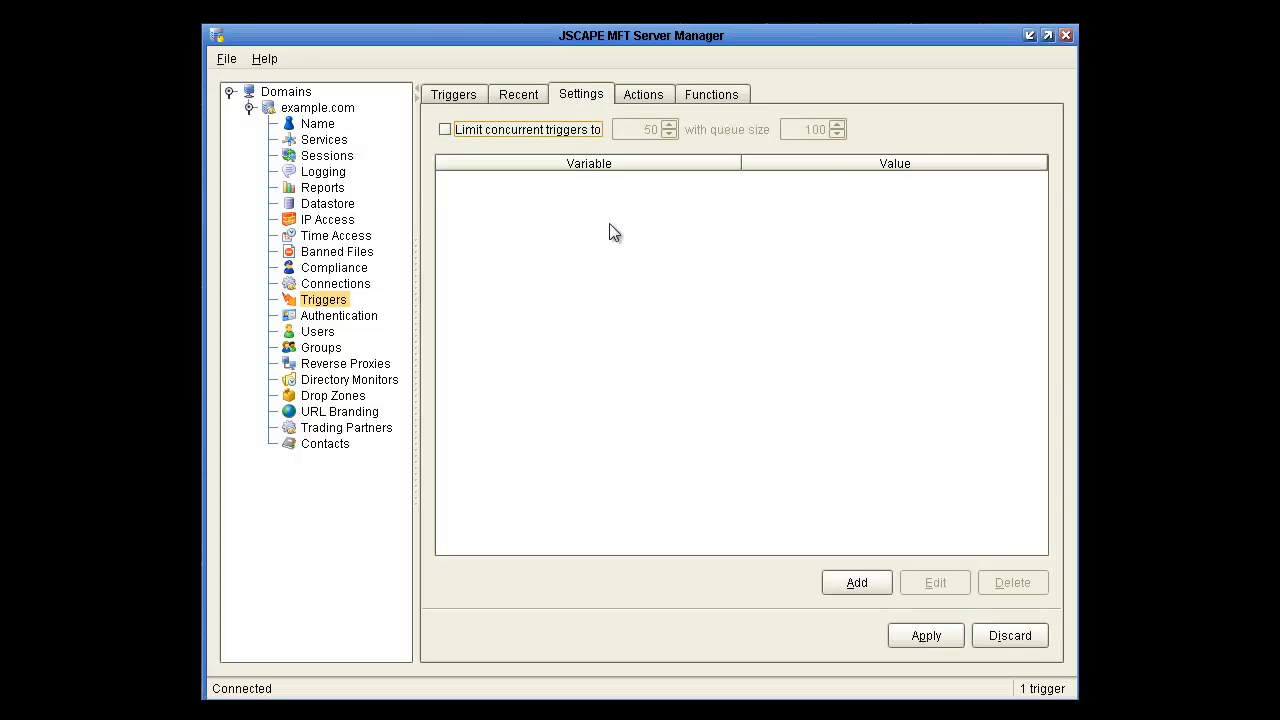
pyautogui.click(856, 582)
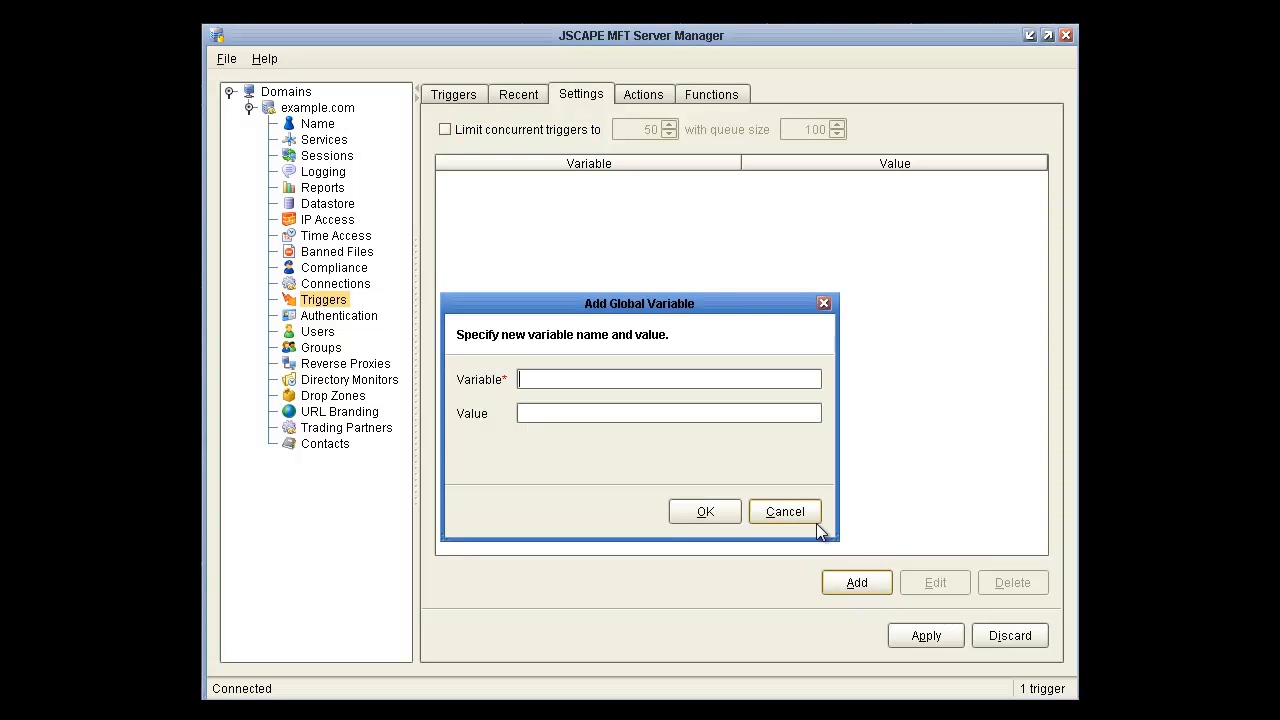
pyautogui.click(784, 512)
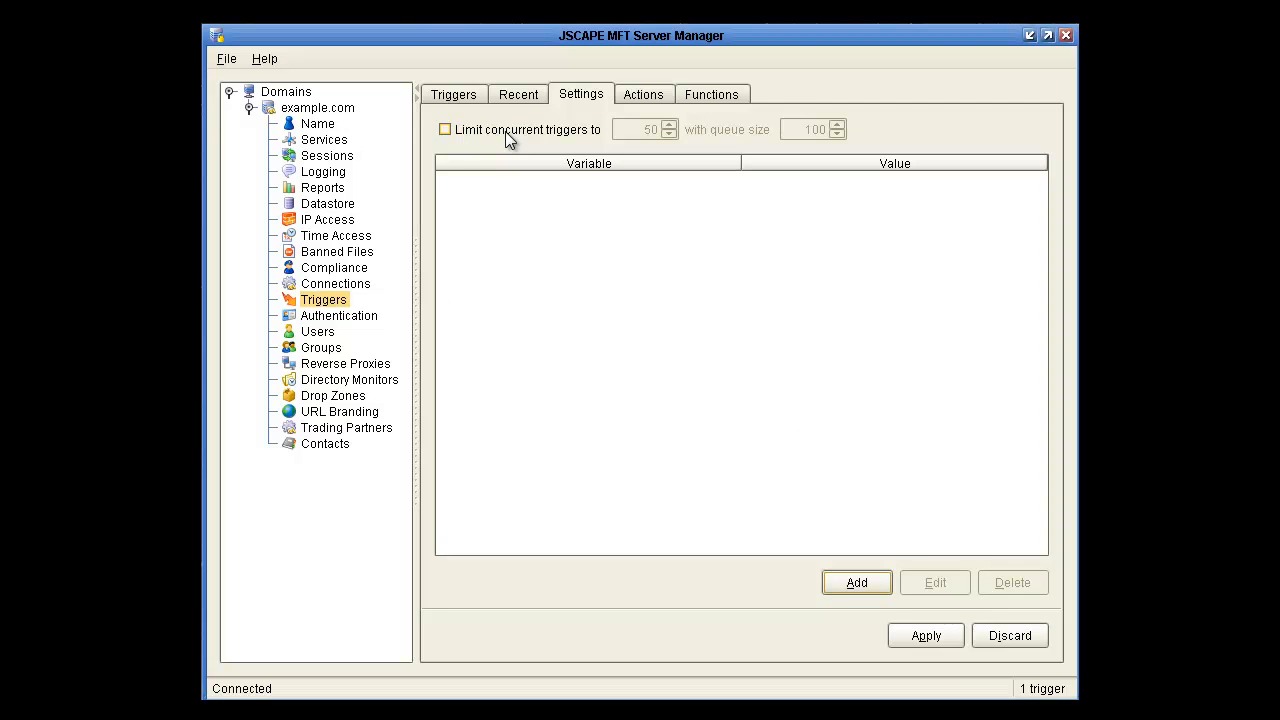
pyautogui.moveTo(540, 132)
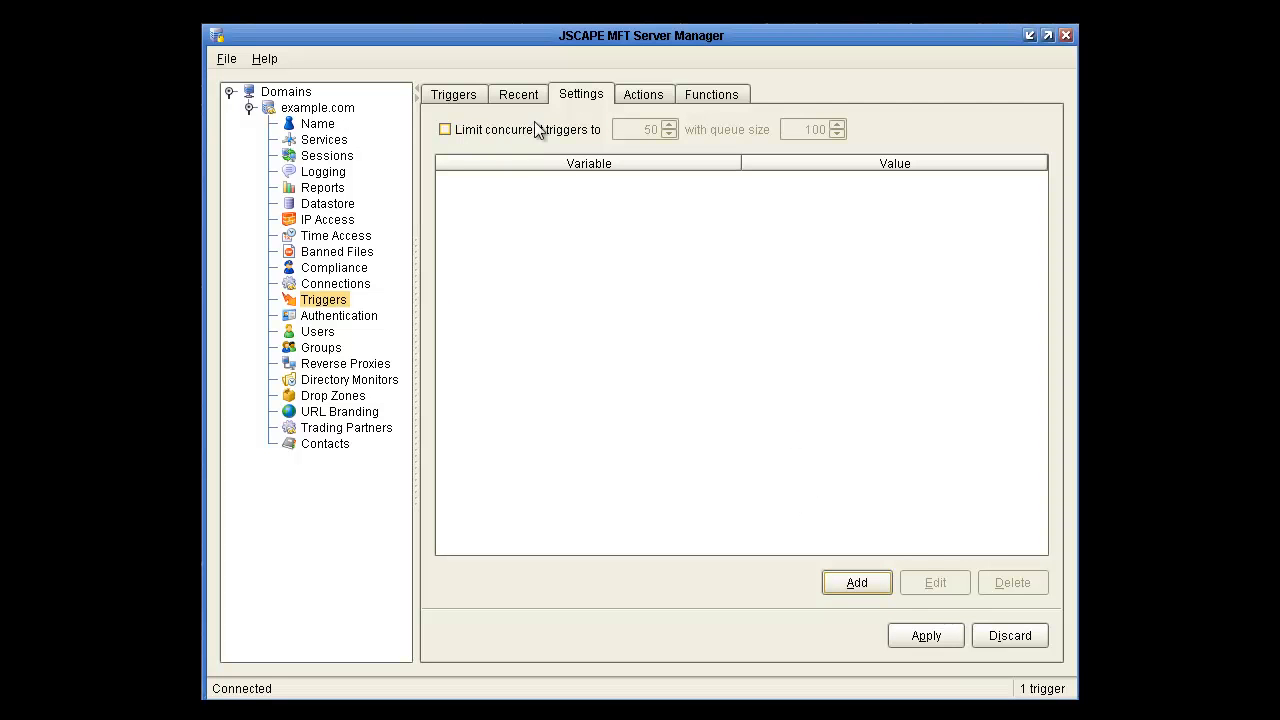
pyautogui.click(644, 94)
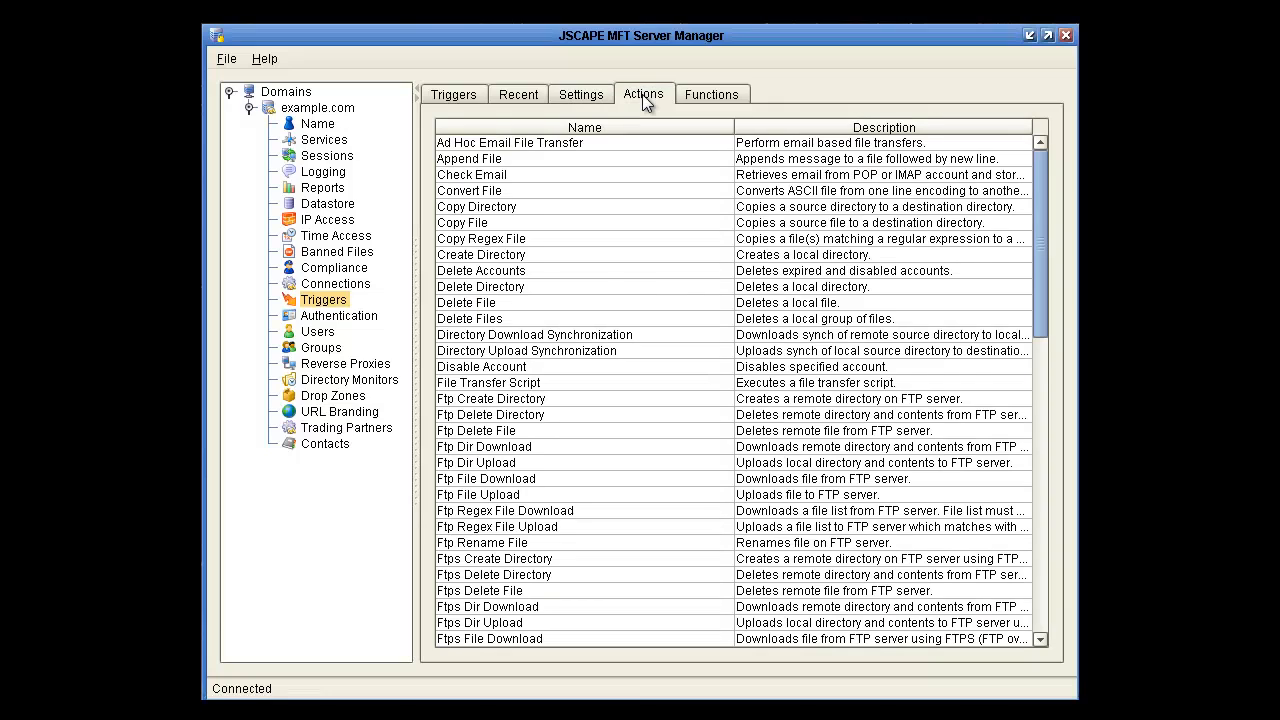
pyautogui.moveTo(976, 184)
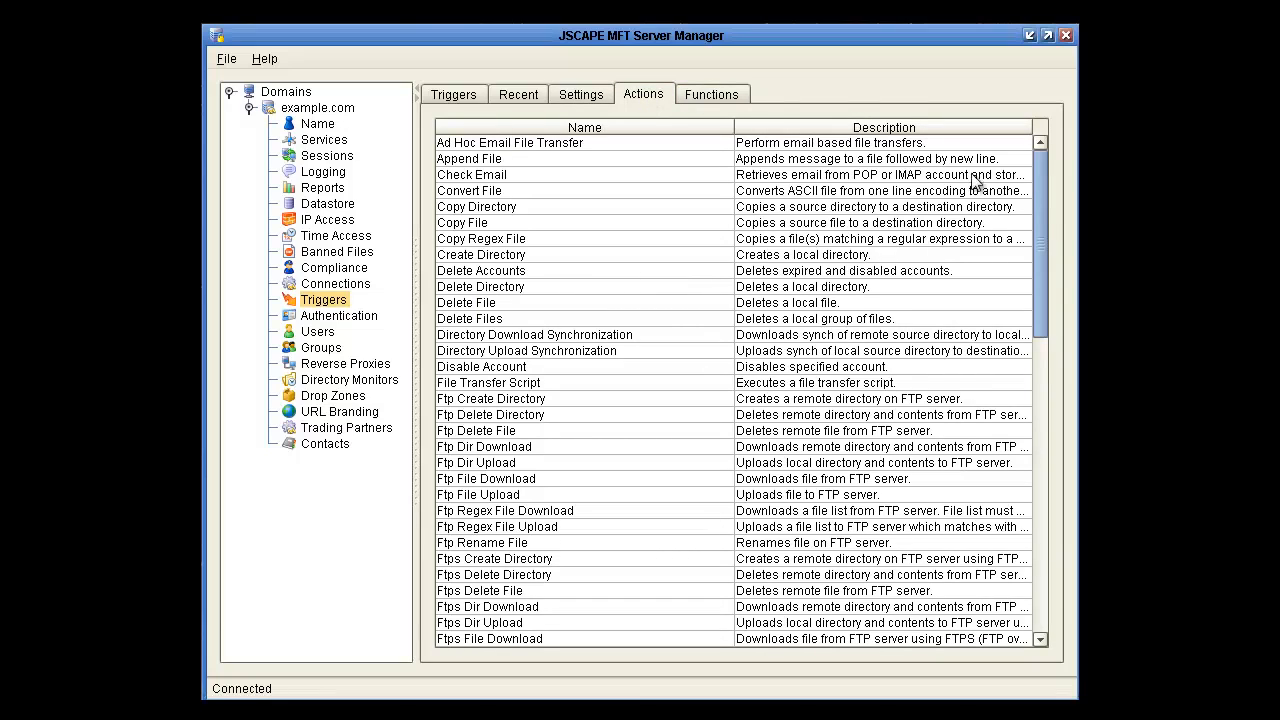
# View the Send Email action description and the Functions list, then return to the Triggers list.
pyautogui.scroll(-3)
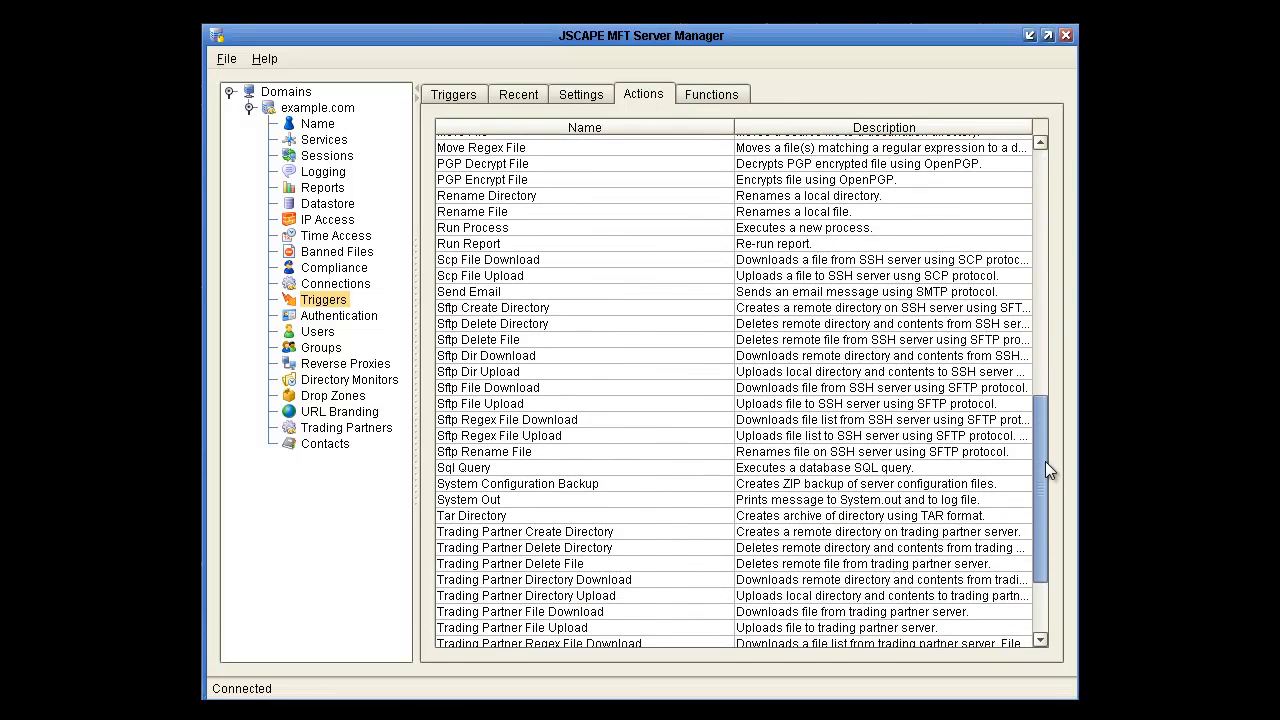
pyautogui.click(500, 280)
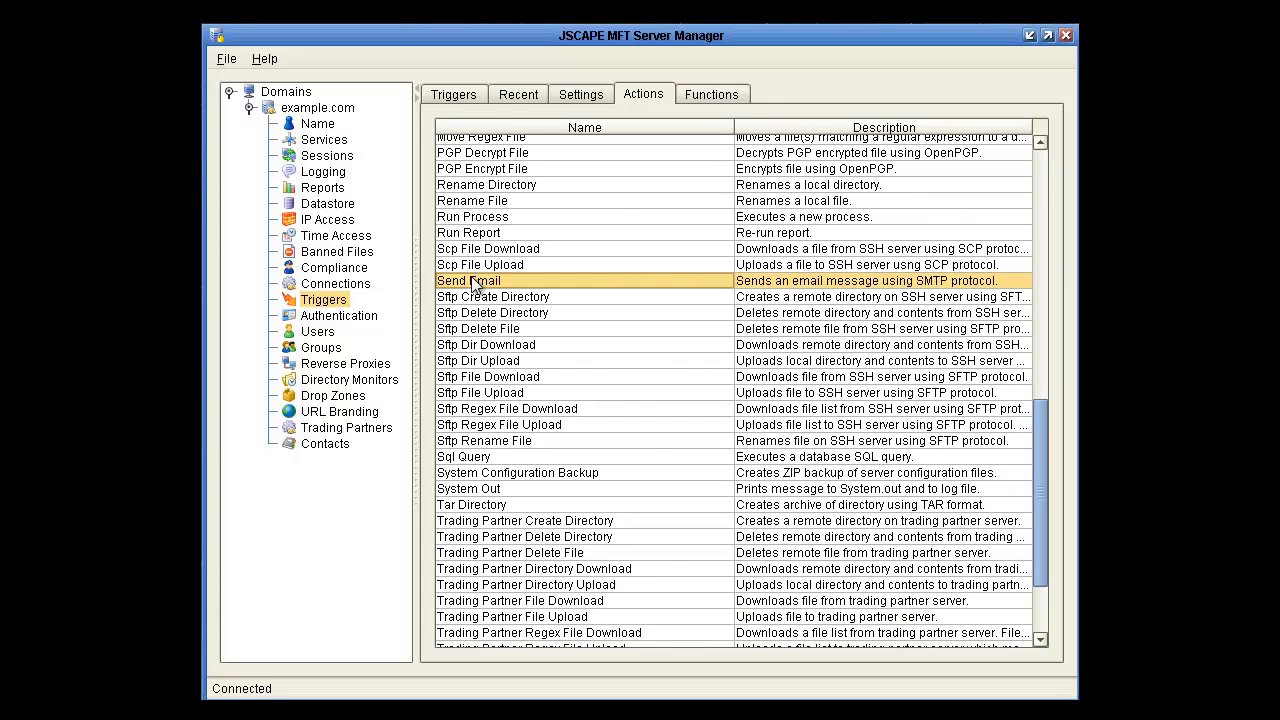
pyautogui.moveTo(712, 94)
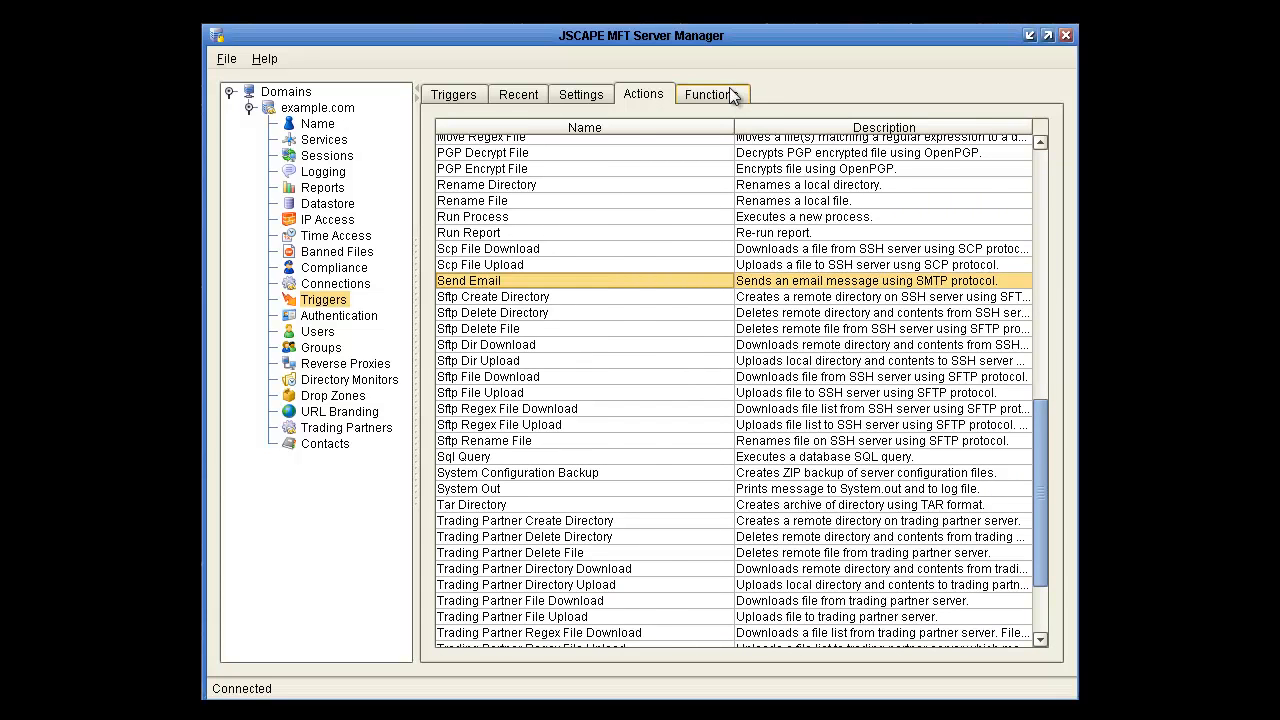
pyautogui.click(708, 94)
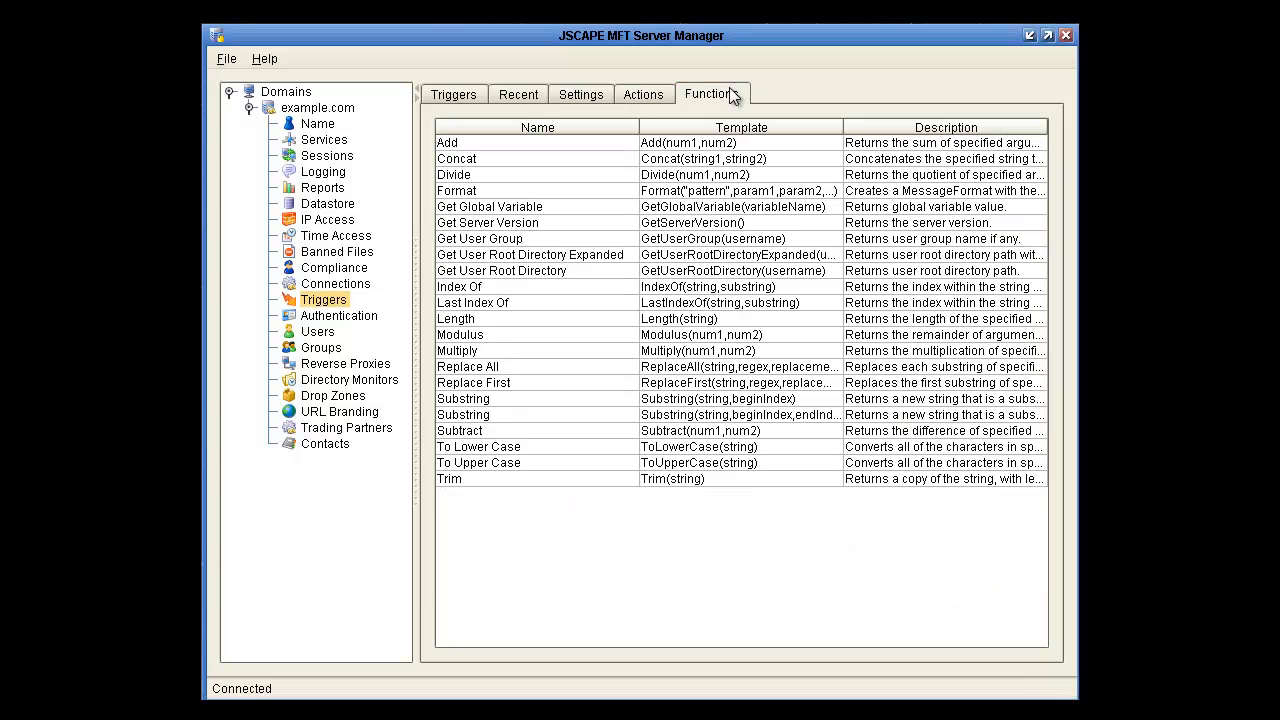
pyautogui.click(452, 94)
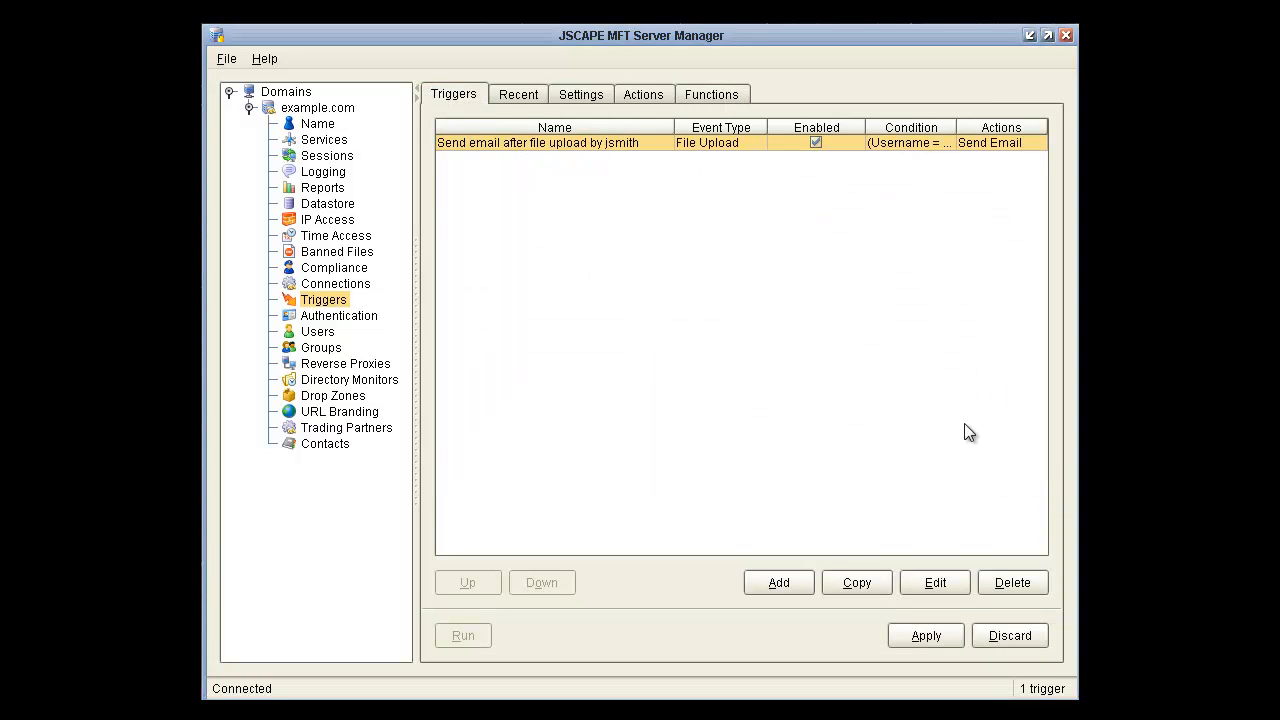
pyautogui.moveTo(856, 582)
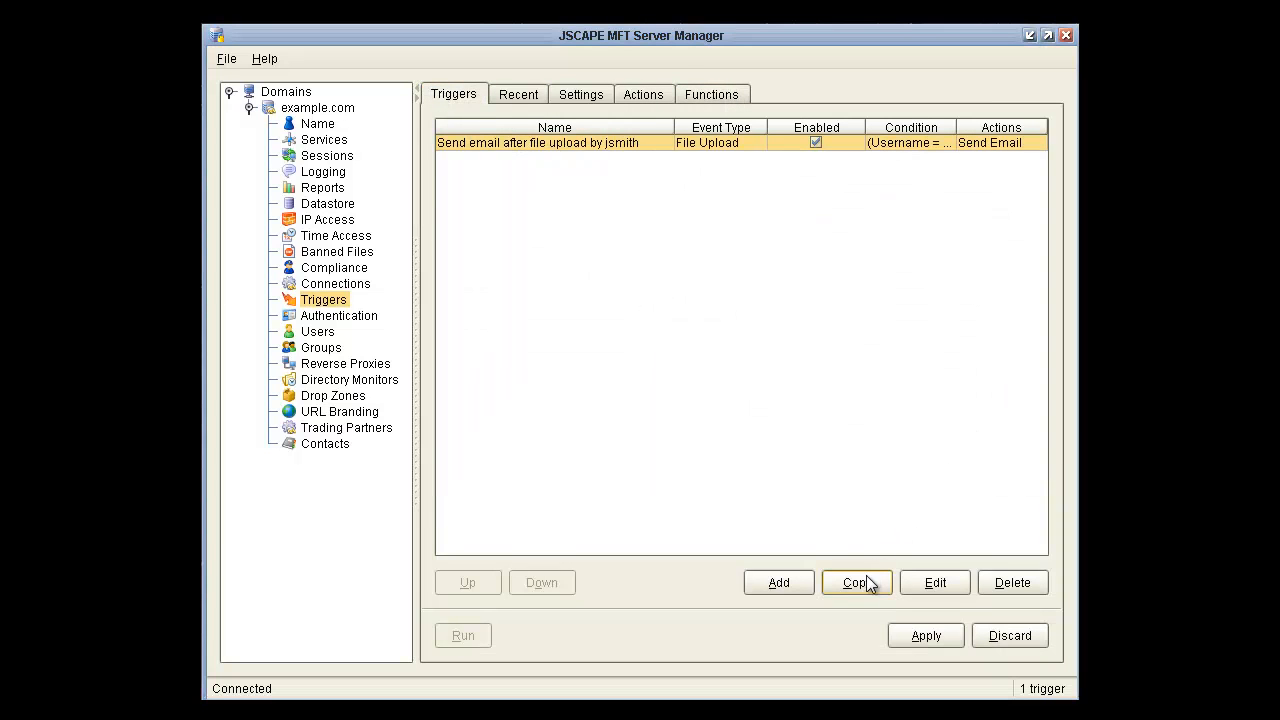
# Copy the jsmith File Upload email trigger, giving two triggers in the list.
pyautogui.click(856, 582)
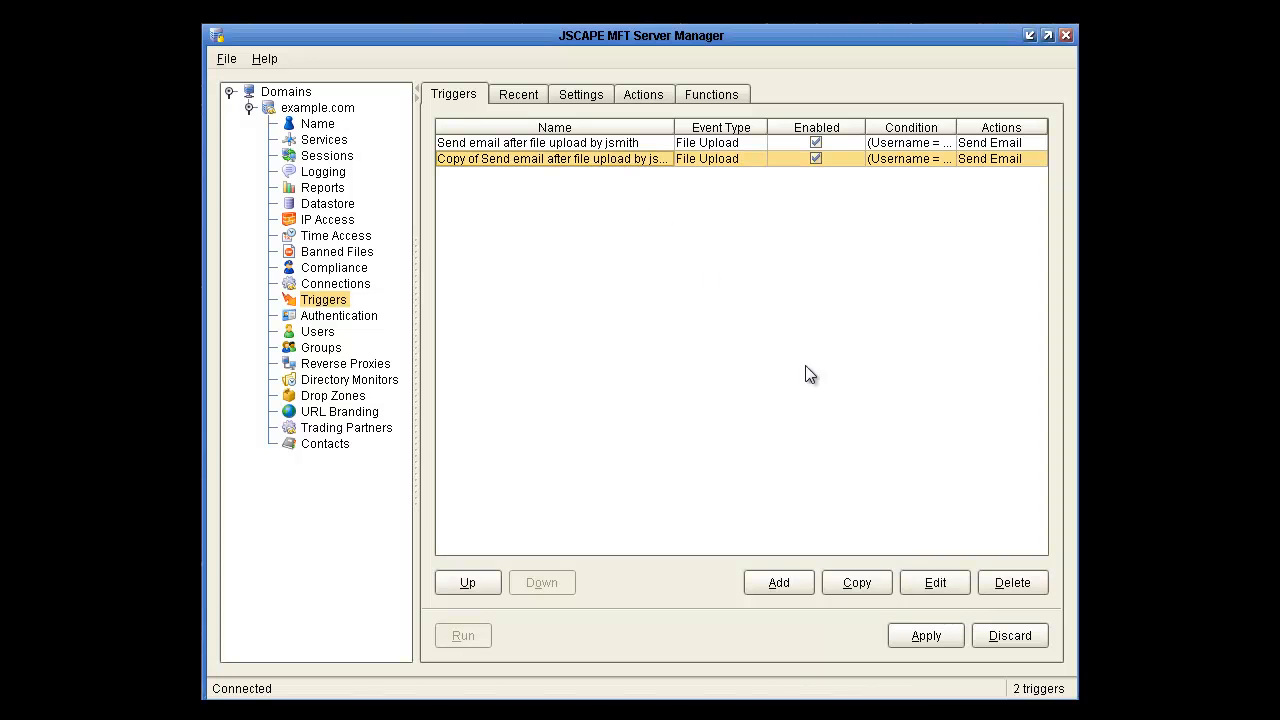
pyautogui.moveTo(934, 582)
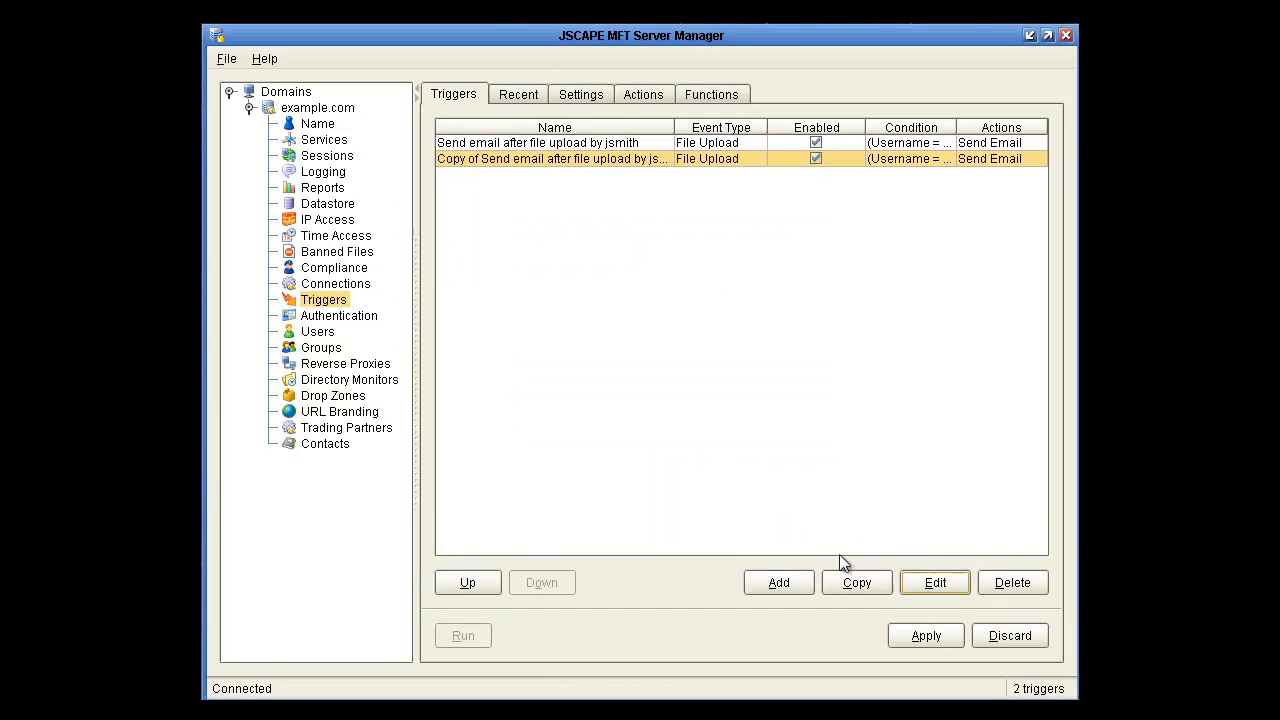
pyautogui.moveTo(844, 562)
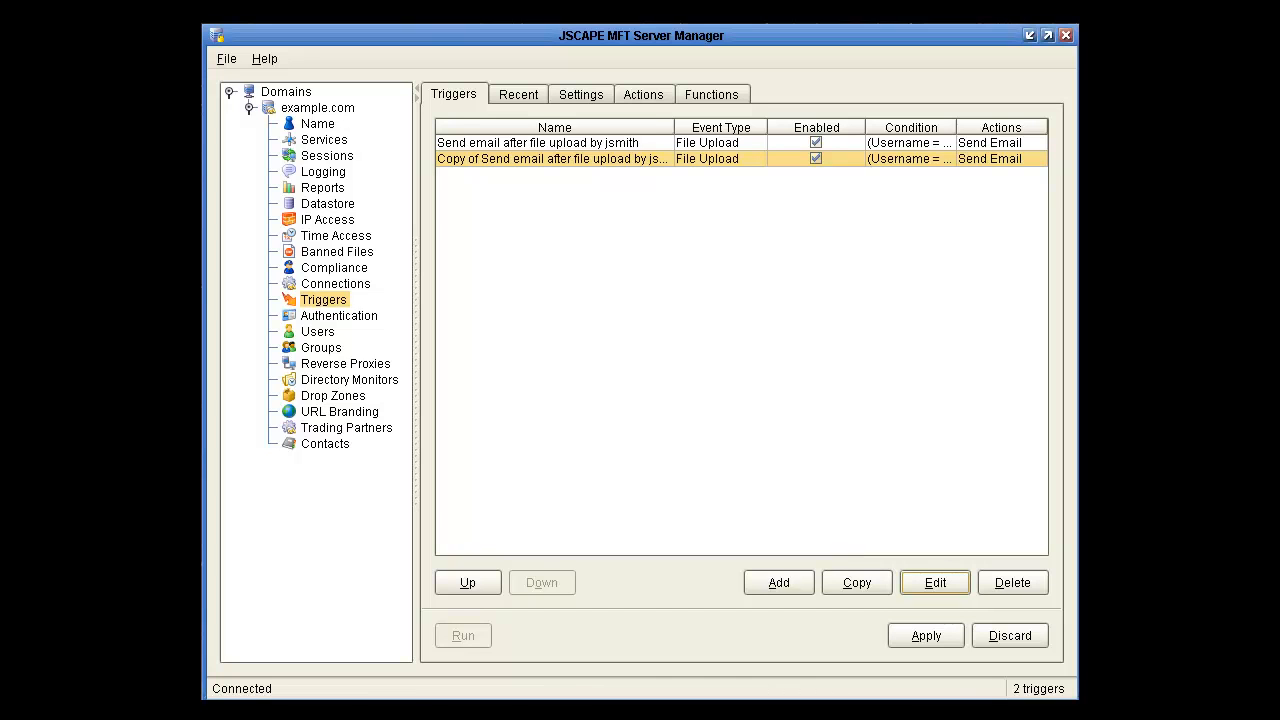